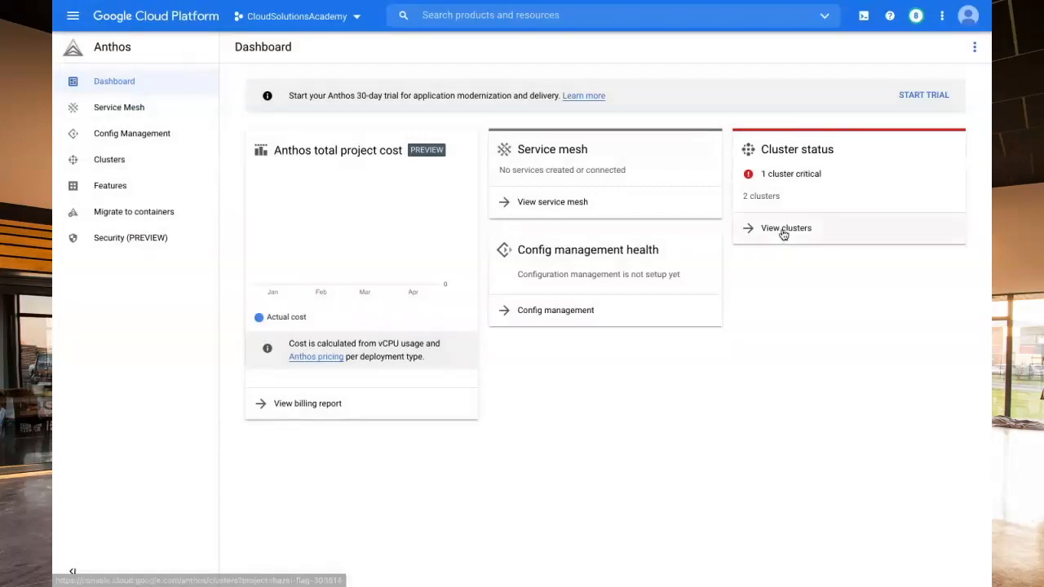
Open bm-demo-cluster's details (3 nodes, 6 CPU, 12.38 GB) from the Anthos clusters list.
{"action": "left_click", "coordinate": [786, 227]}
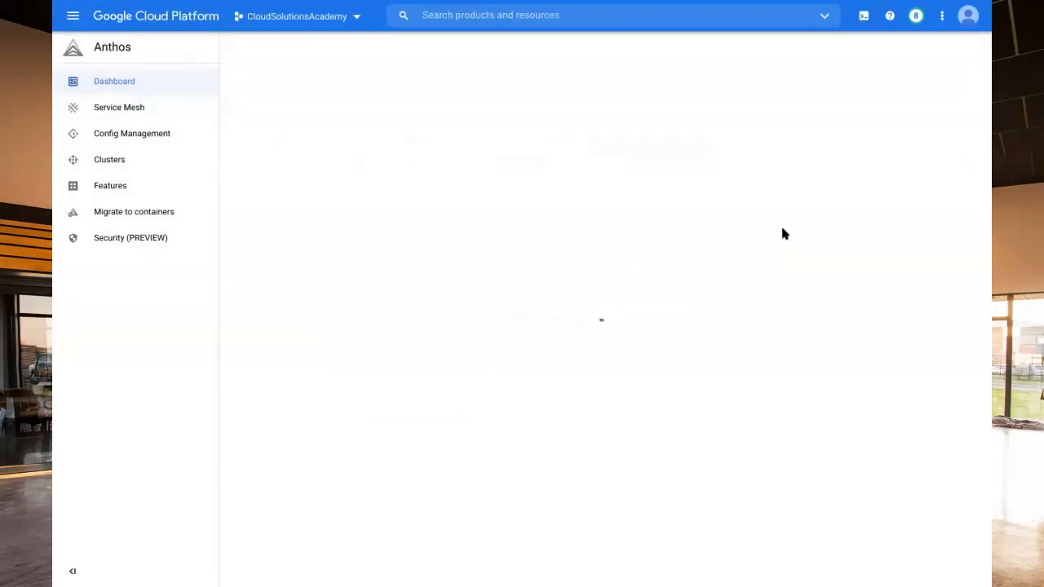
{"action": "left_click", "coordinate": [109, 159]}
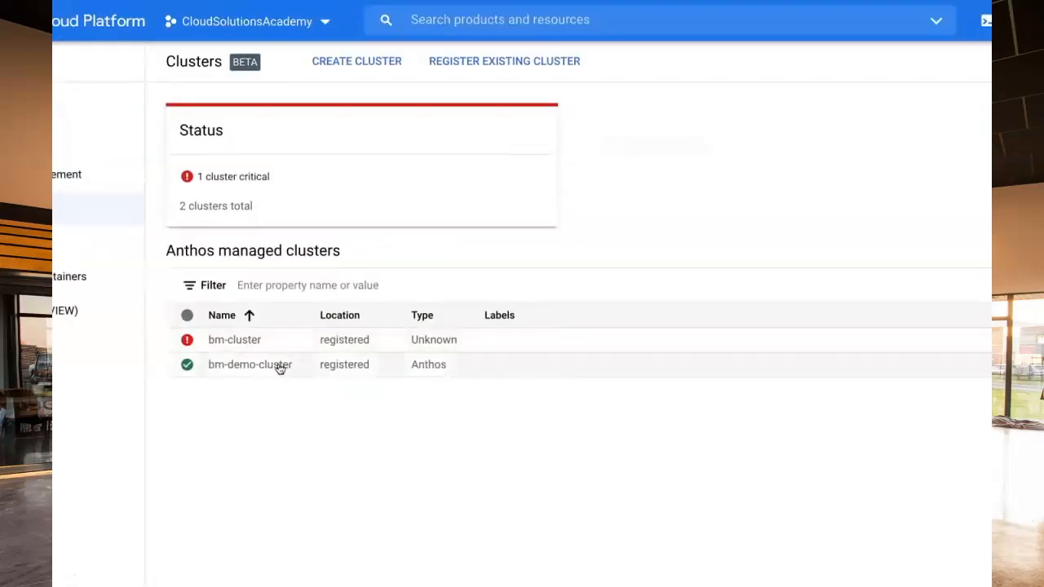
{"action": "left_click", "coordinate": [250, 365]}
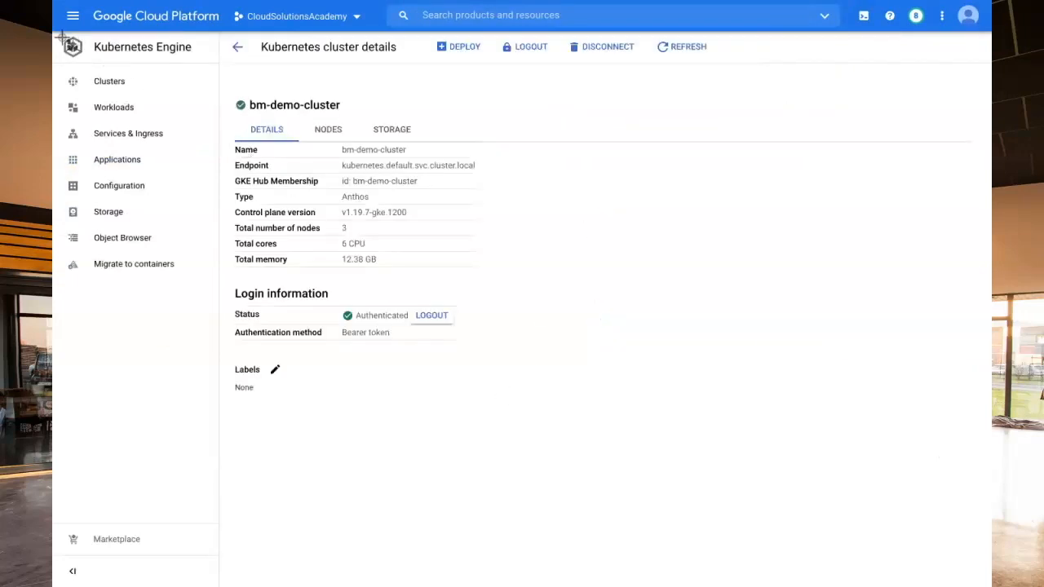
{"action": "mouse_move", "coordinate": [722, 412]}
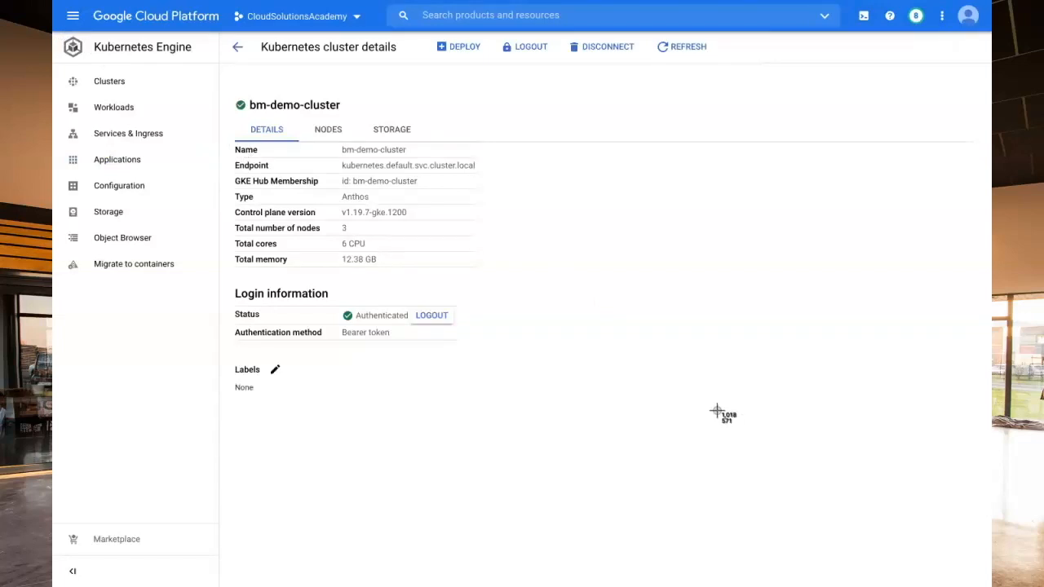
{"action": "mouse_move", "coordinate": [420, 269]}
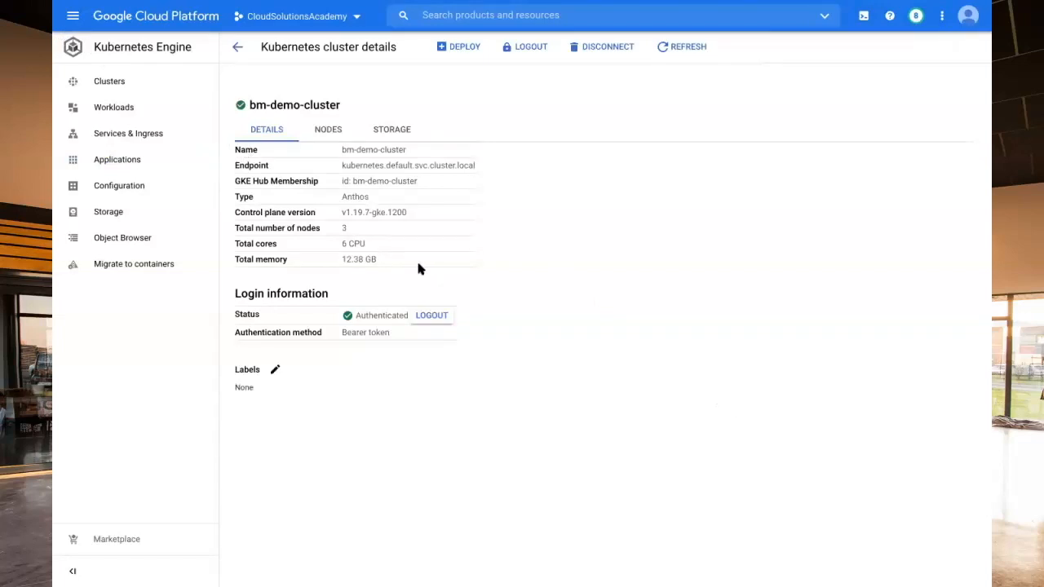
Review bm-demo-cluster's Workloads, then its 11 Services & Ingress entries including hello-world.
{"action": "left_click", "coordinate": [113, 107]}
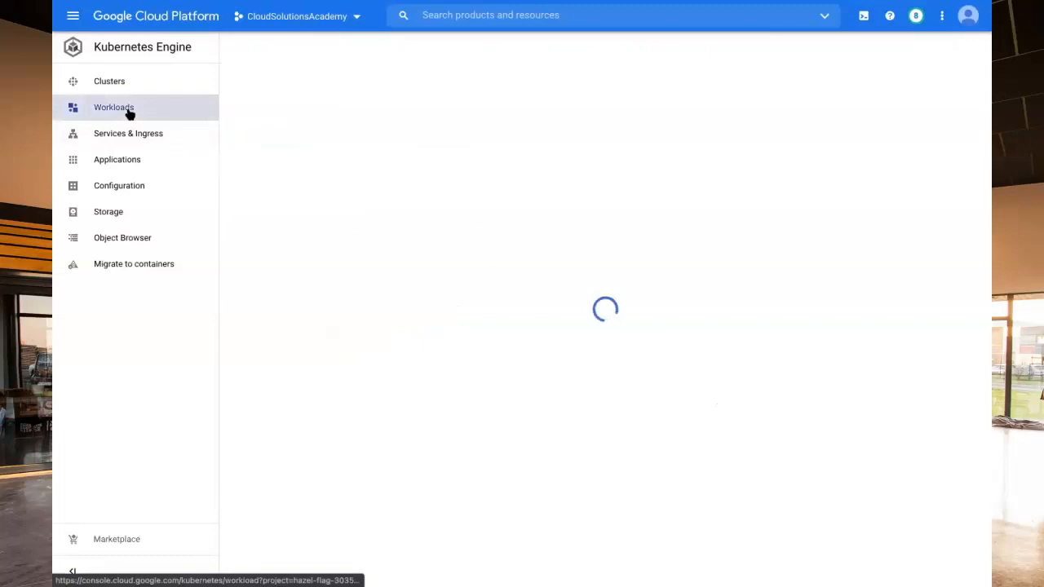
{"action": "left_click", "coordinate": [113, 107]}
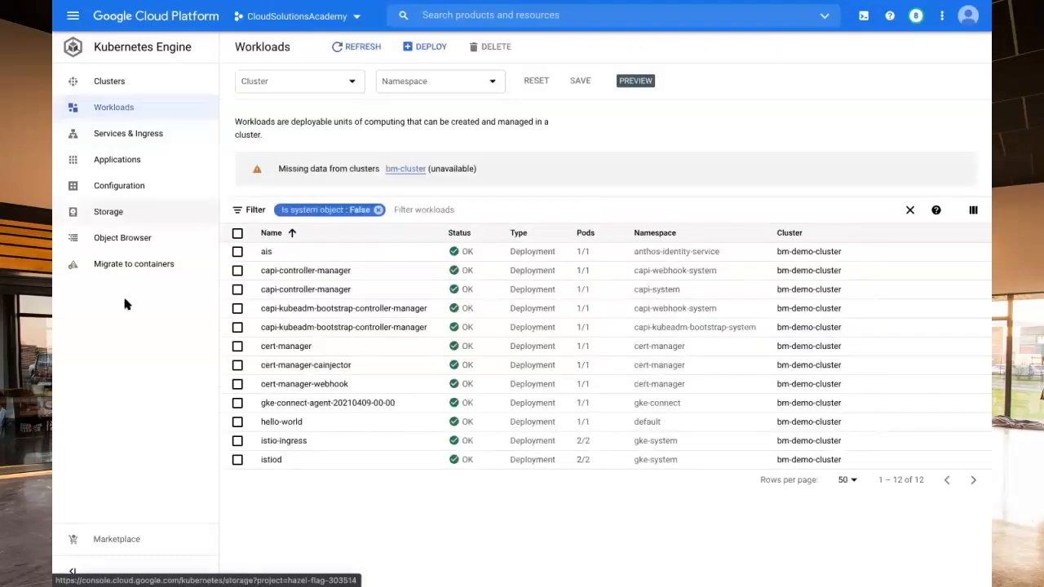
{"action": "mouse_move", "coordinate": [117, 382]}
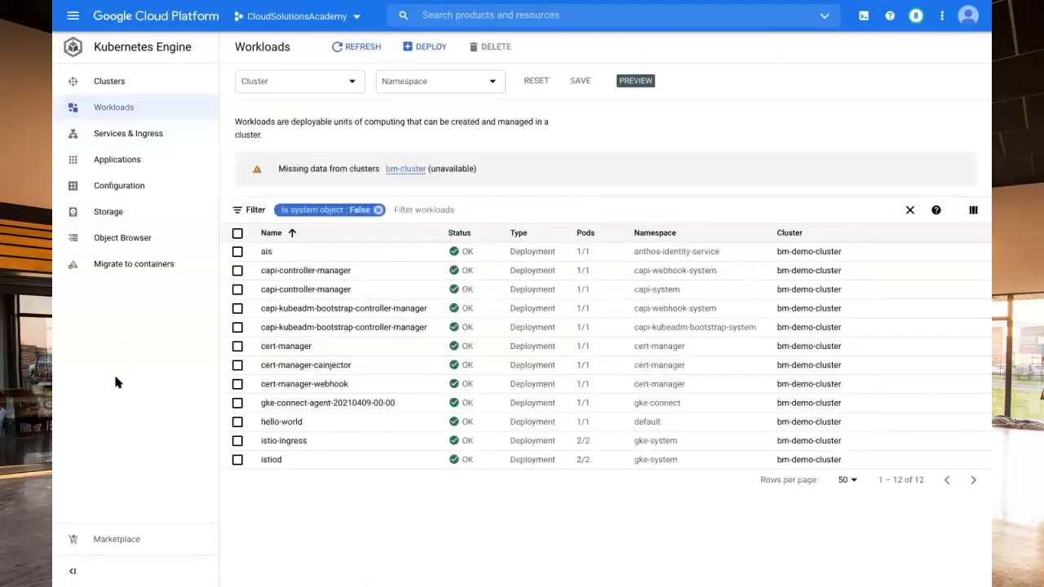
{"action": "mouse_move", "coordinate": [118, 381]}
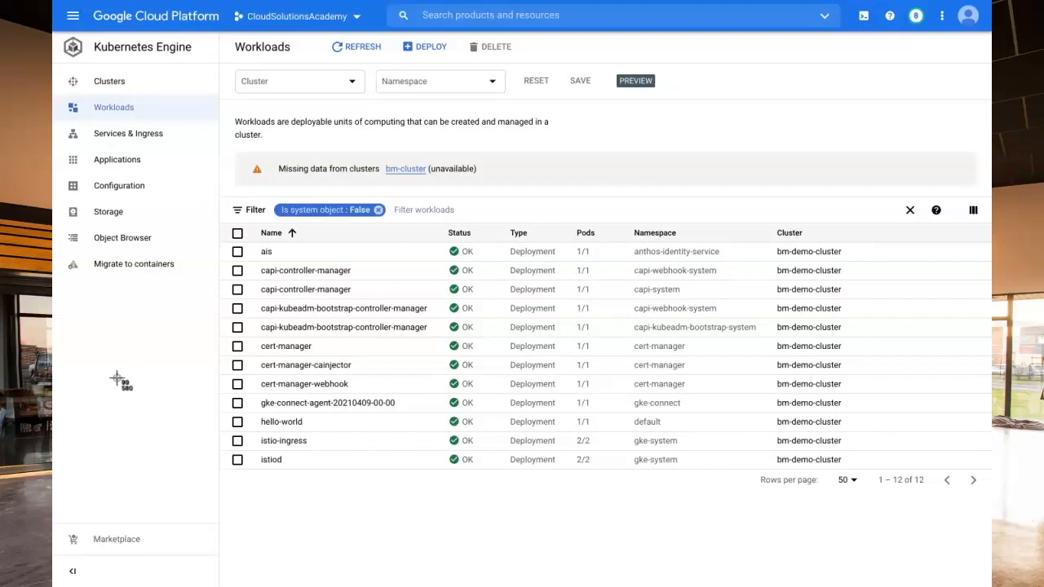
{"action": "mouse_move", "coordinate": [128, 133]}
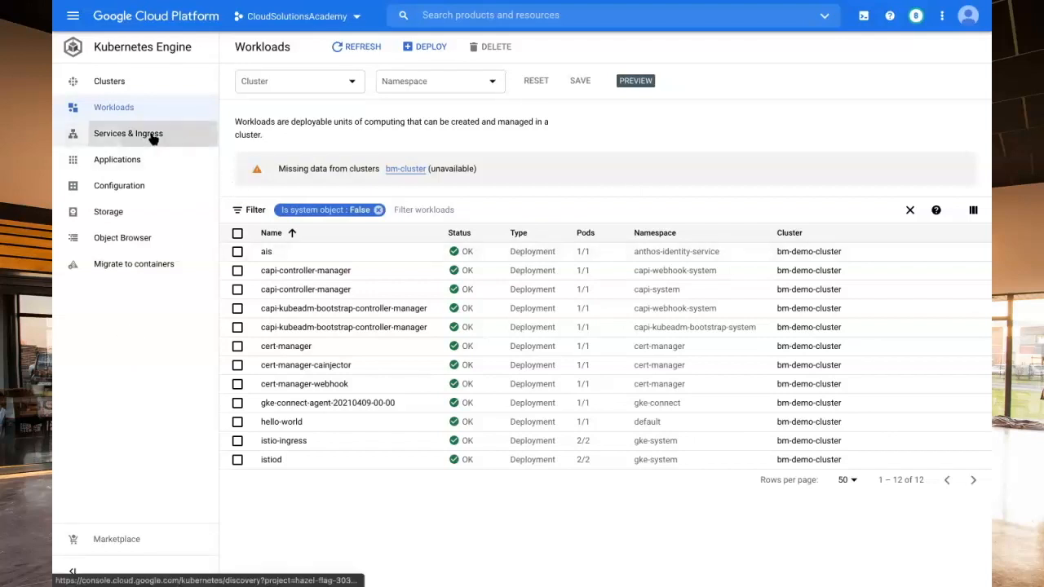
{"action": "left_click", "coordinate": [128, 133]}
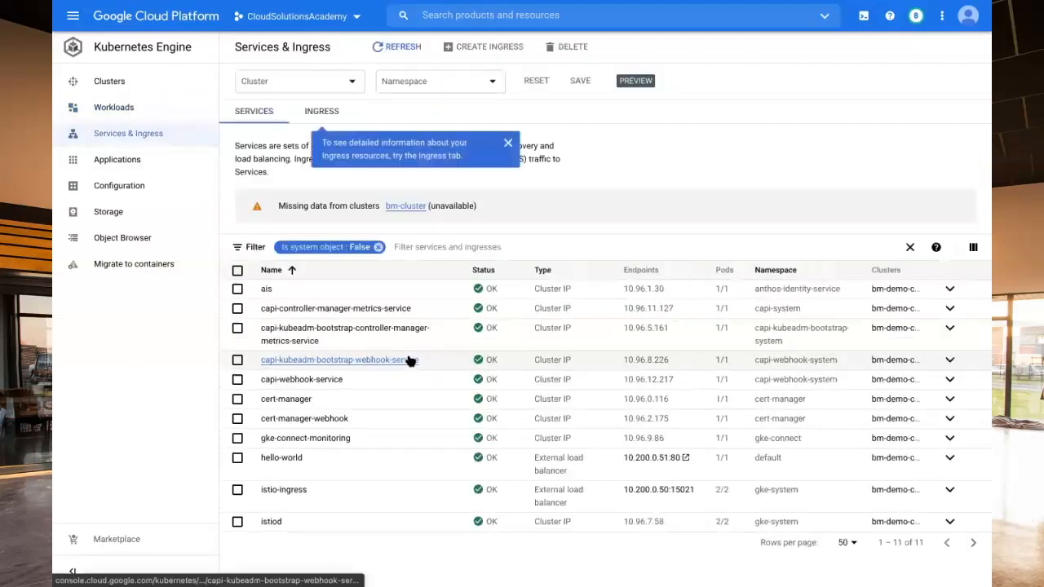
{"action": "mouse_move", "coordinate": [418, 487]}
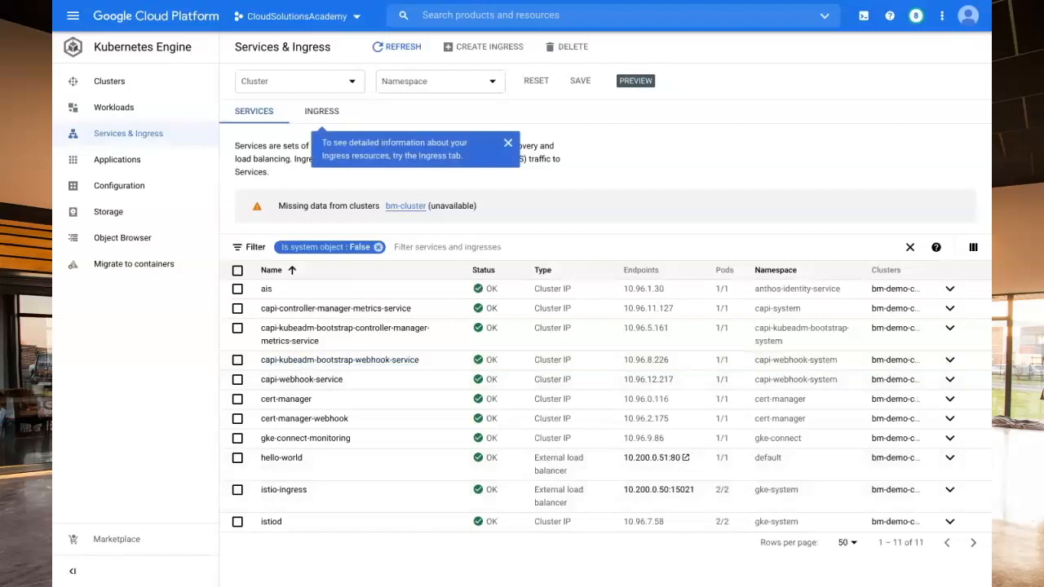
{"action": "mouse_move", "coordinate": [376, 552]}
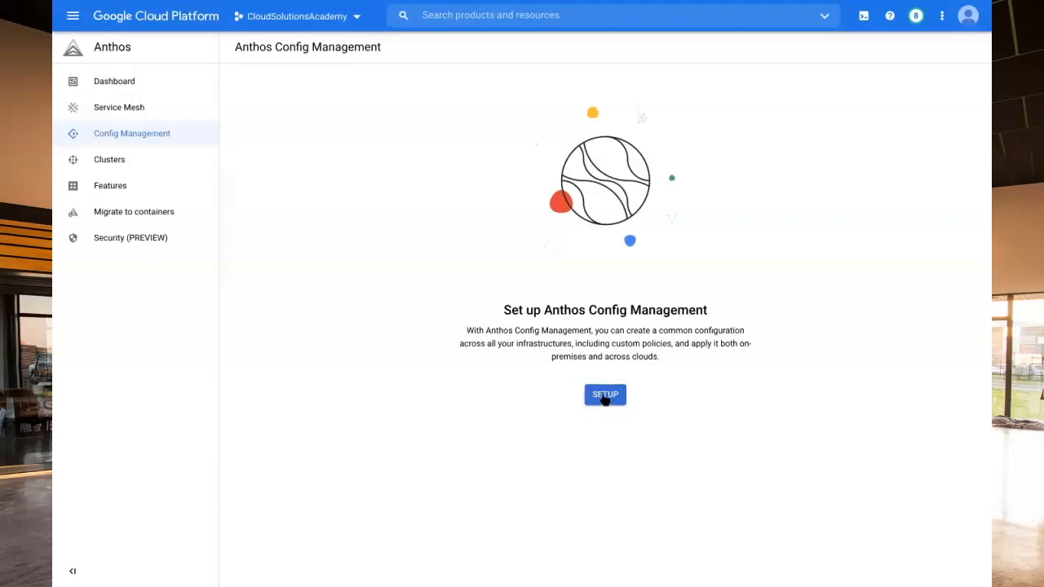
Enable Anthos Config Management for project hazel-flag-303514 through Setup.
{"action": "left_click", "coordinate": [605, 395]}
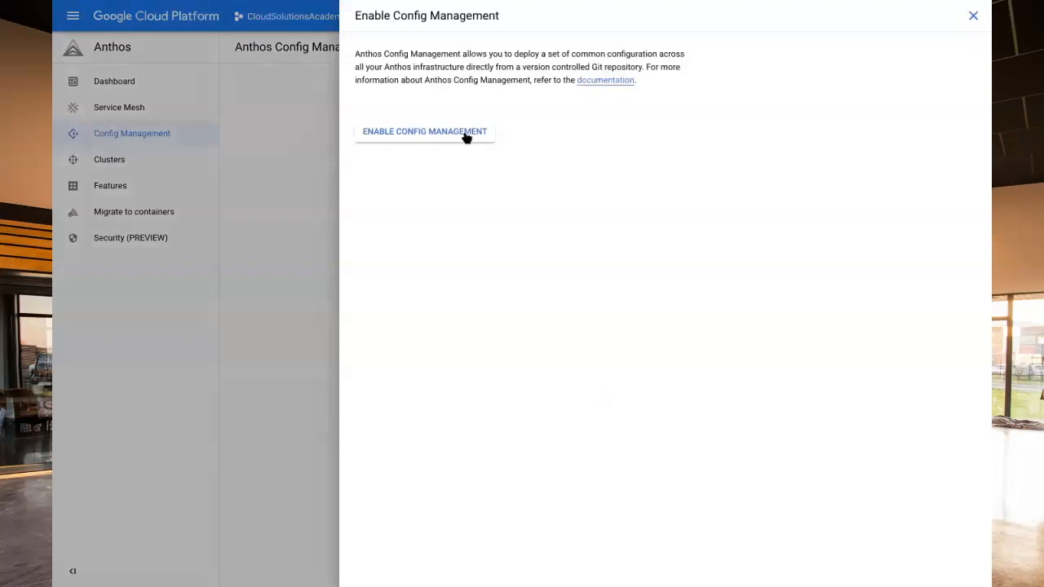
{"action": "left_click", "coordinate": [424, 131]}
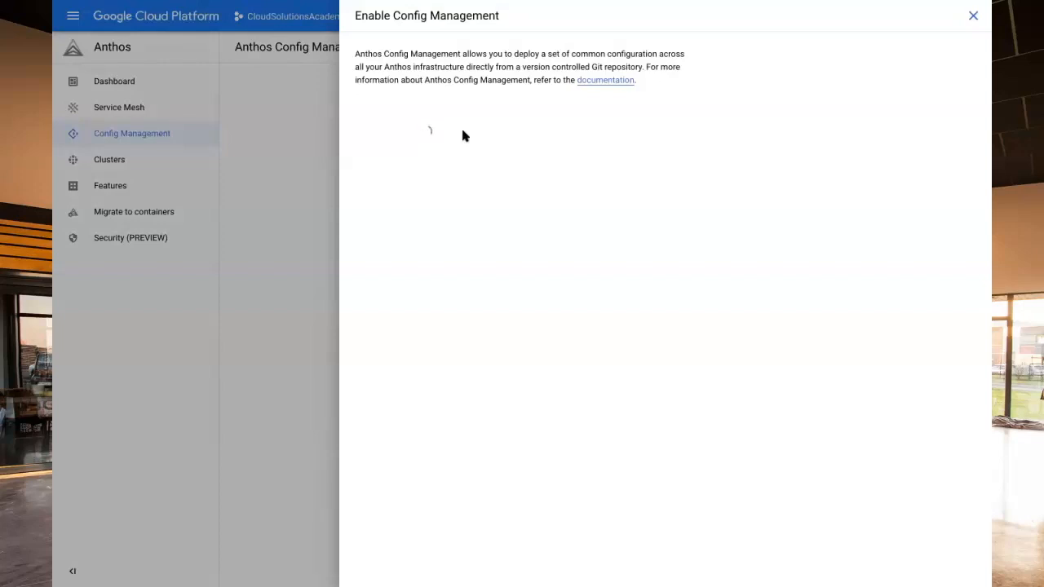
{"action": "left_click", "coordinate": [973, 14]}
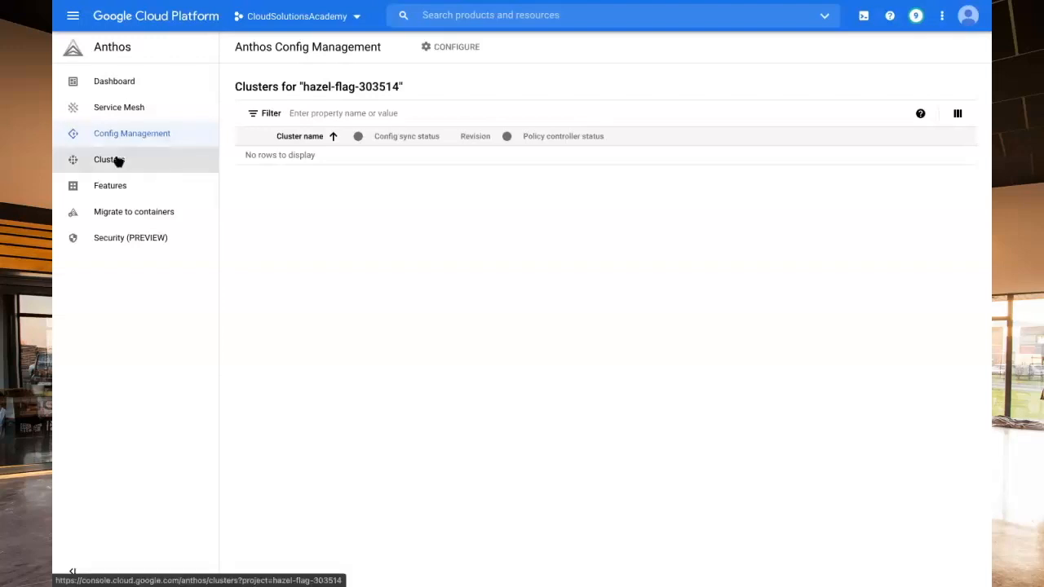
Check bm-demo-cluster's enabled features, then view Config Management details on the Features page.
{"action": "left_click", "coordinate": [108, 159]}
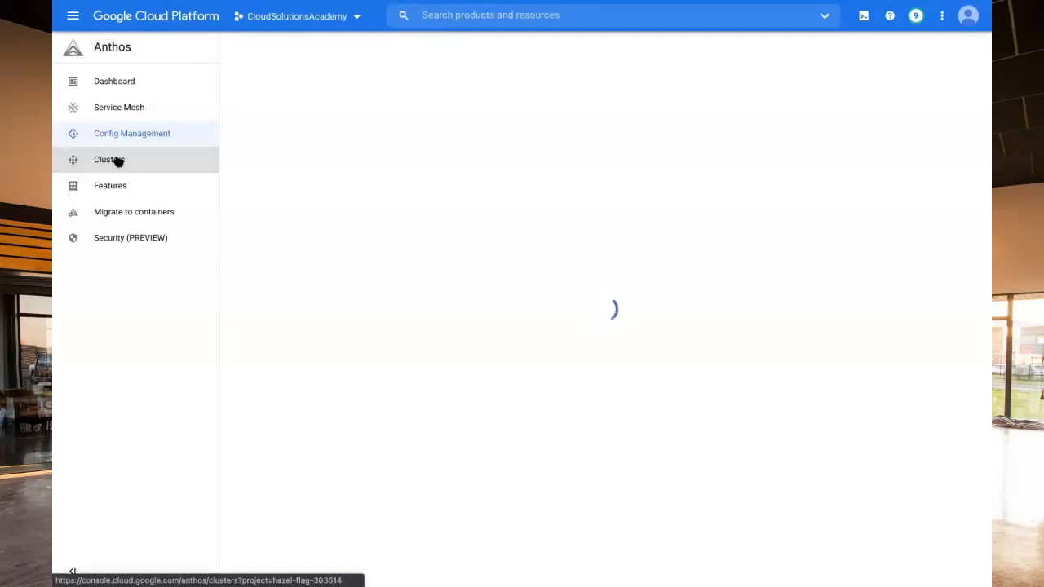
{"action": "left_click", "coordinate": [110, 159]}
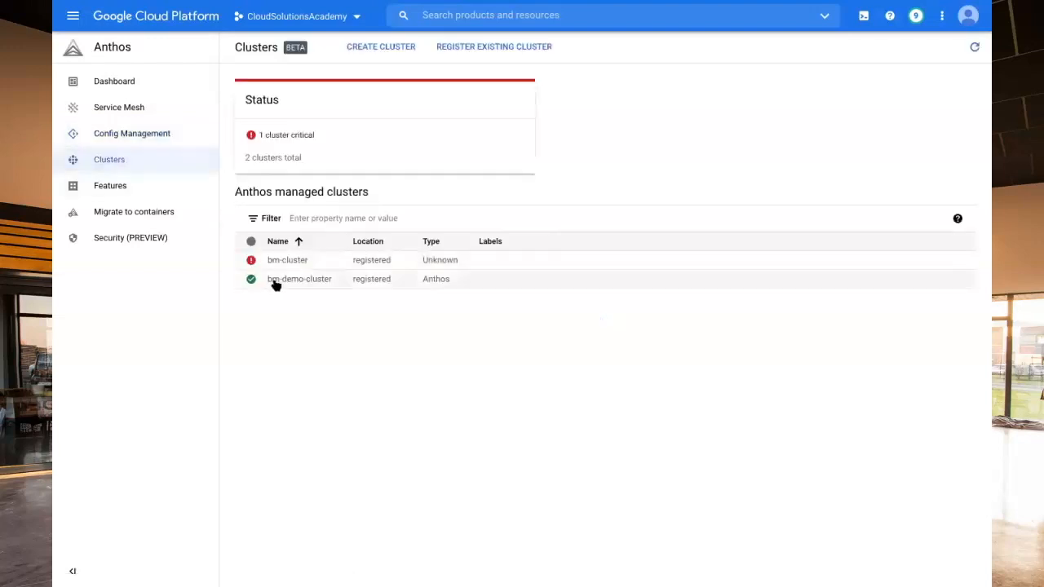
{"action": "left_click", "coordinate": [300, 279]}
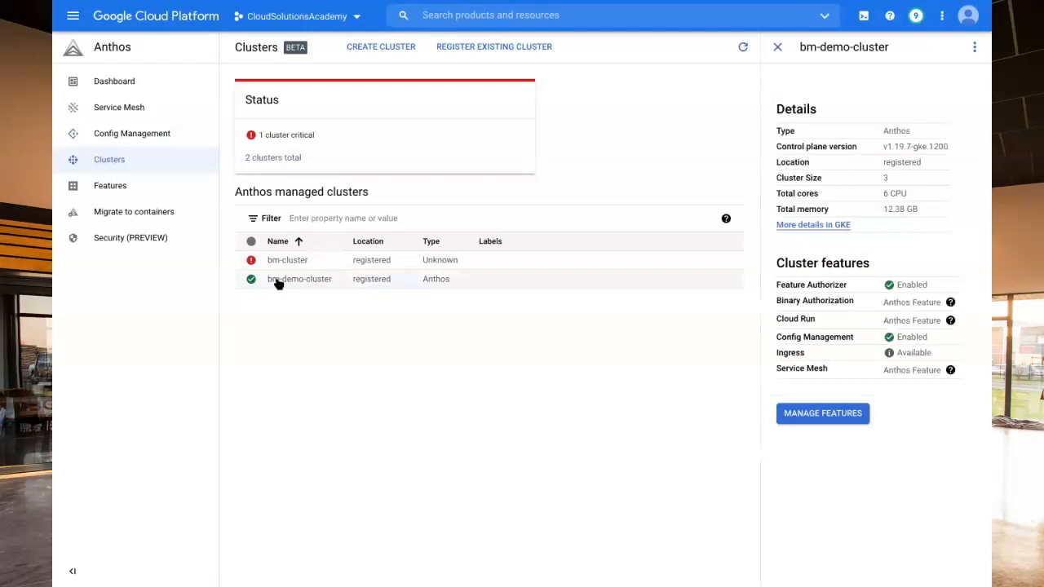
{"action": "mouse_move", "coordinate": [822, 413]}
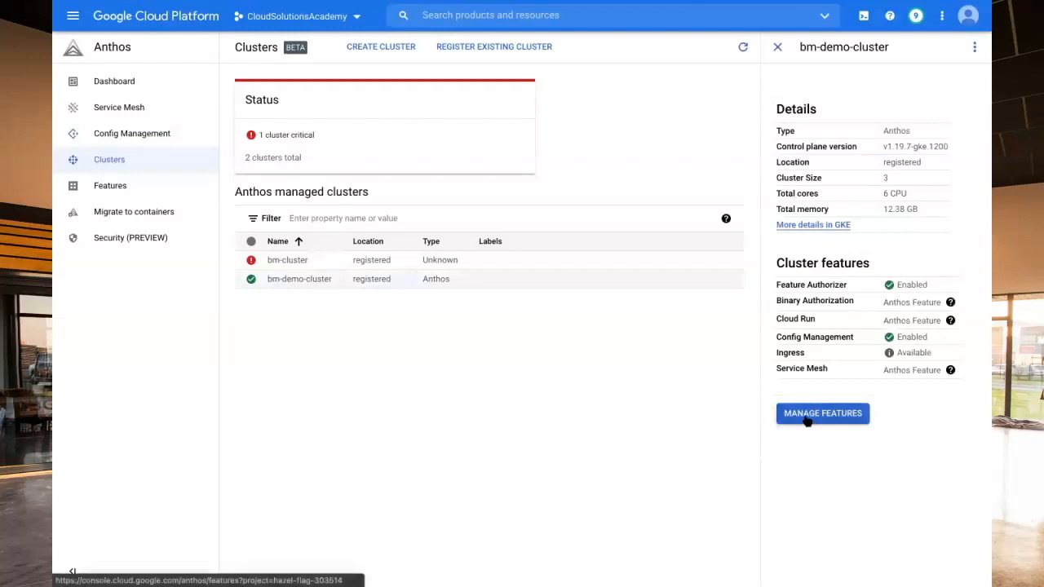
{"action": "left_click", "coordinate": [823, 413]}
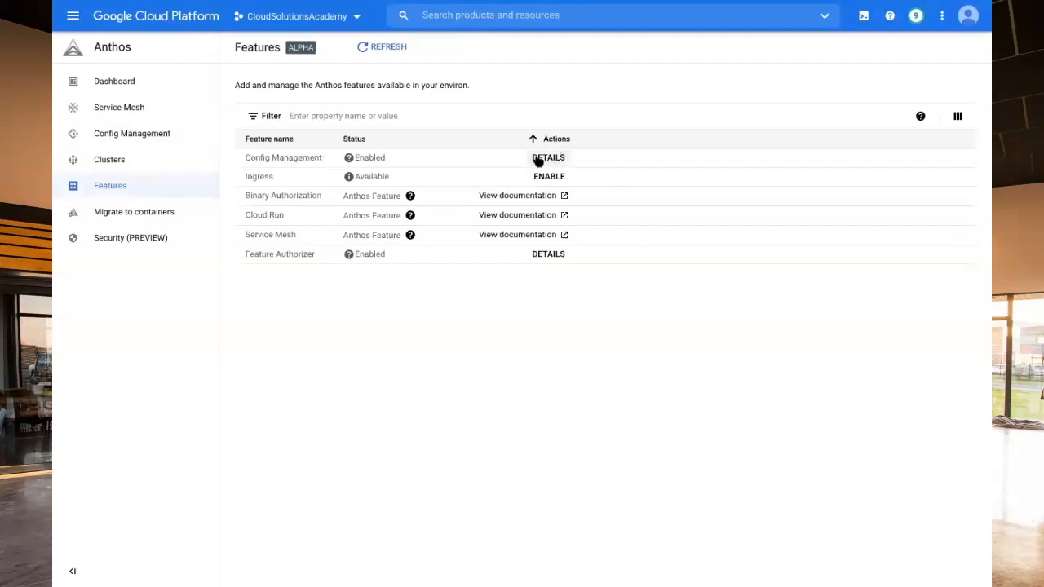
{"action": "mouse_move", "coordinate": [346, 158]}
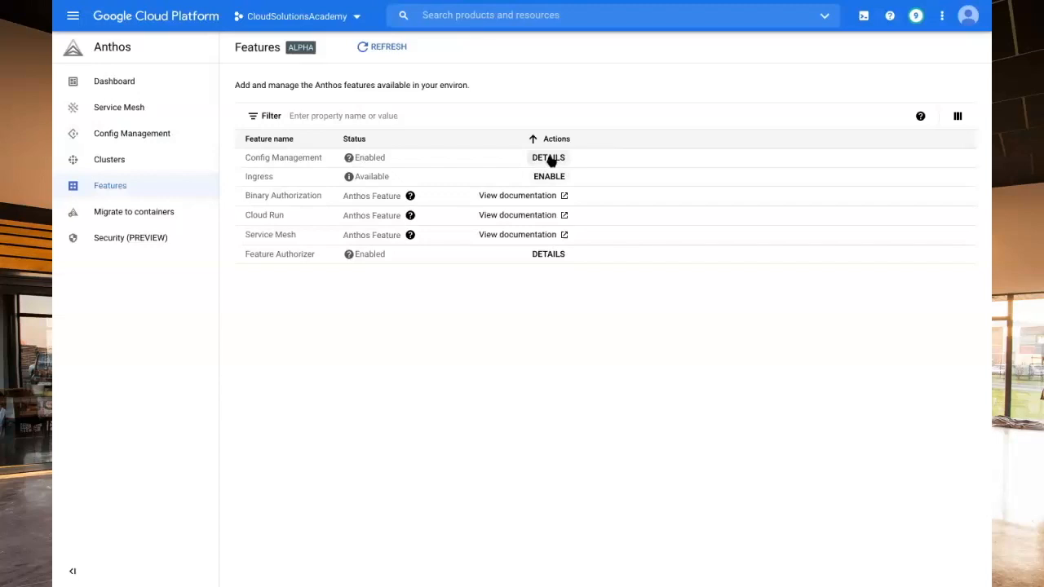
{"action": "left_click", "coordinate": [548, 157]}
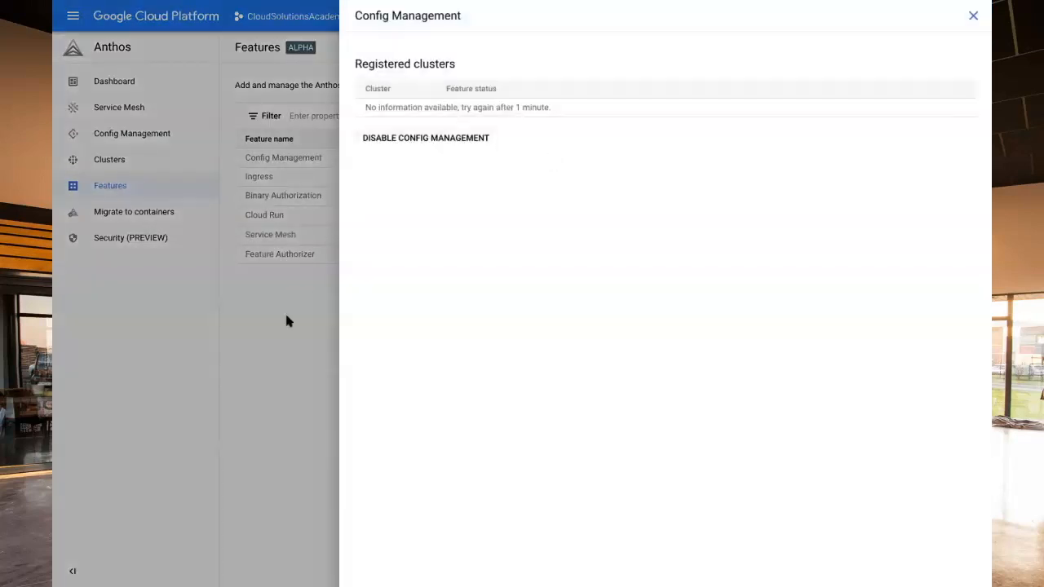
{"action": "mouse_move", "coordinate": [273, 349]}
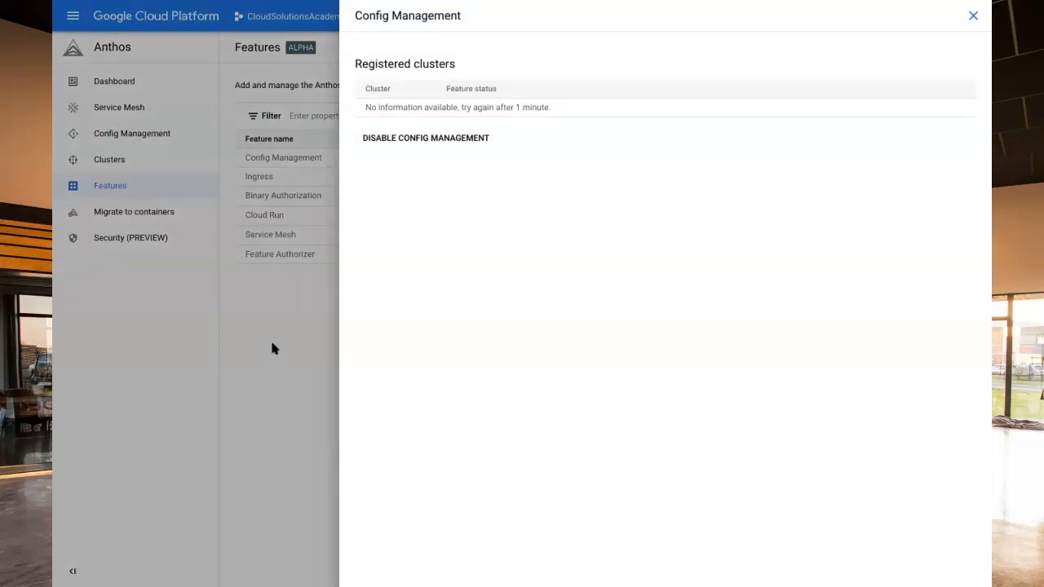
Select bm-demo-cluster, with Config Sync not installed, in the Config Management clusters list.
{"action": "left_click", "coordinate": [973, 15]}
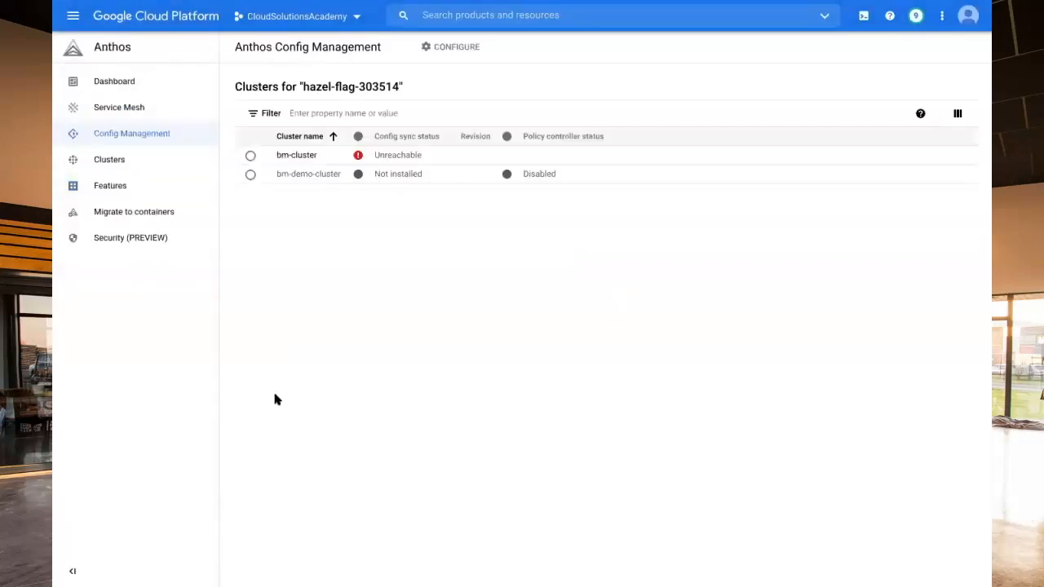
{"action": "mouse_move", "coordinate": [300, 288]}
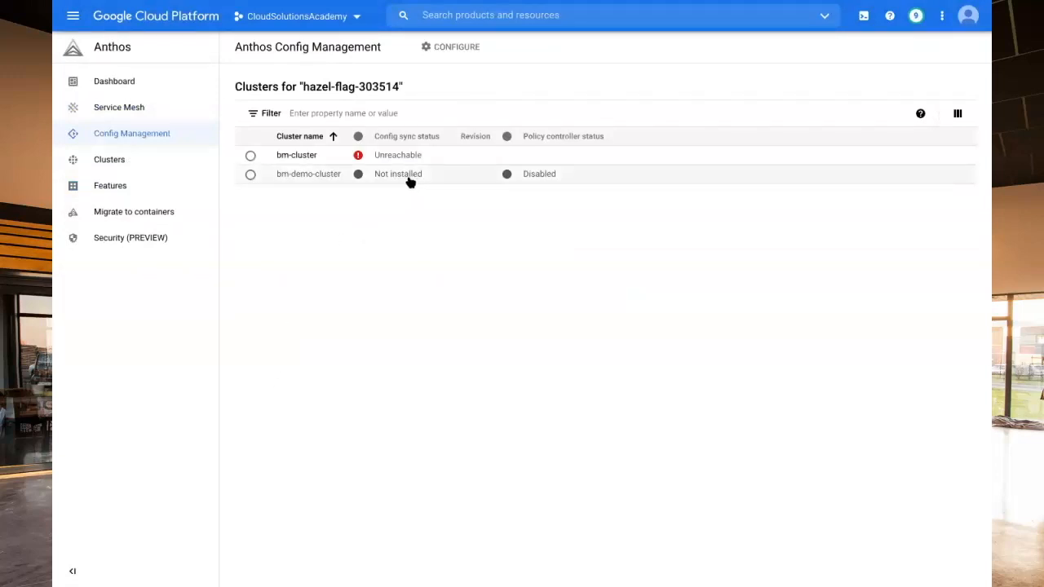
{"action": "left_click", "coordinate": [251, 174]}
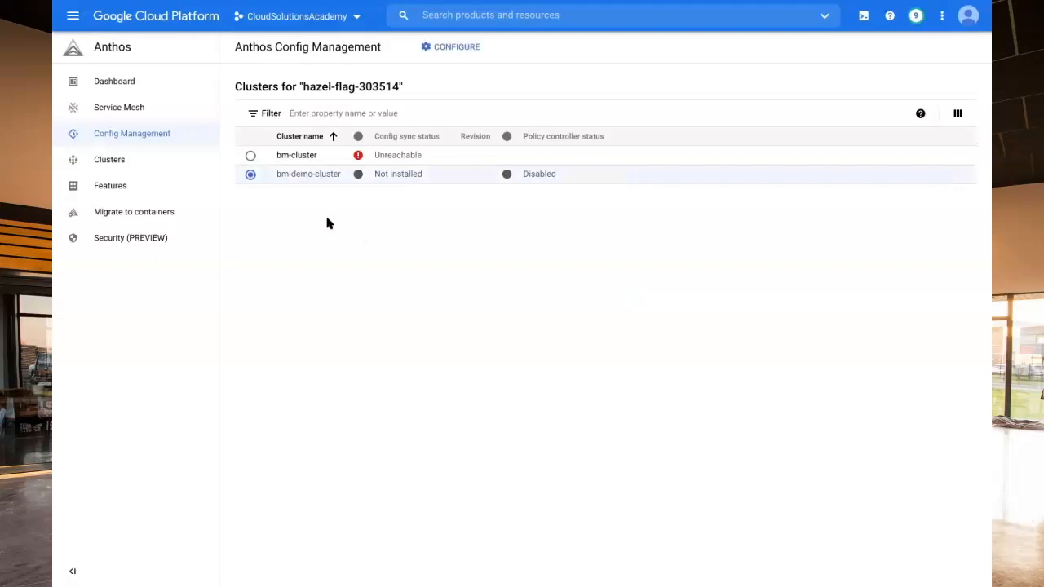
{"action": "mouse_move", "coordinate": [443, 85]}
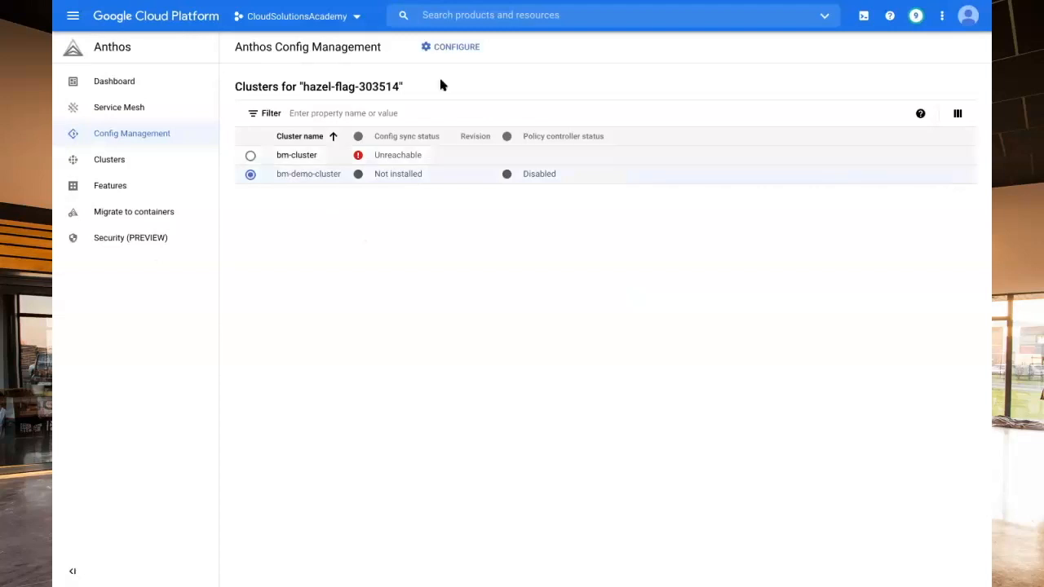
Configure ACM for bm-demo-cluster and read through the SSH keypair authentication steps.
{"action": "left_click", "coordinate": [449, 46]}
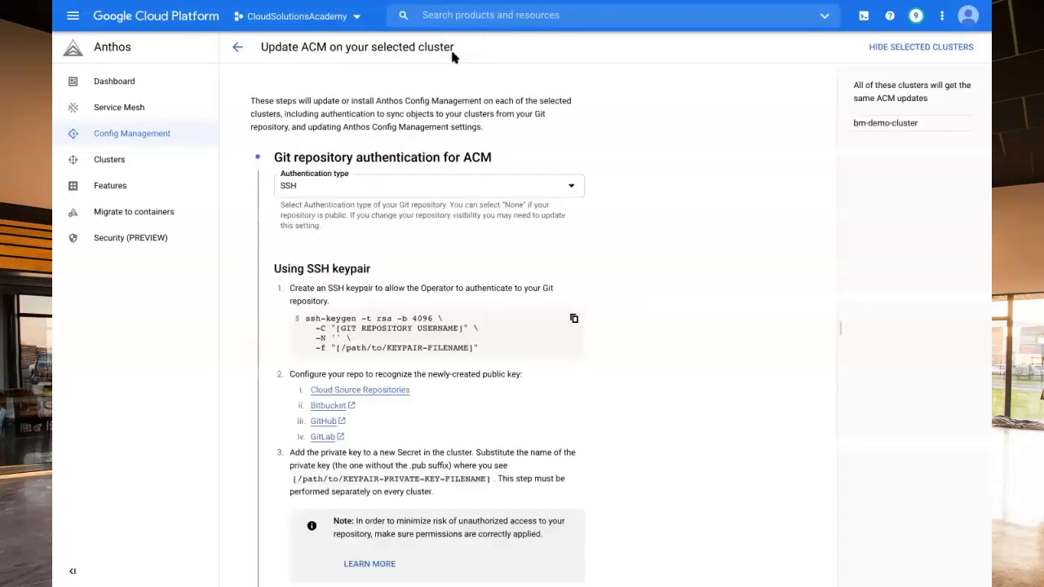
{"action": "scroll", "scroll_direction": "down", "scroll_amount": 3}
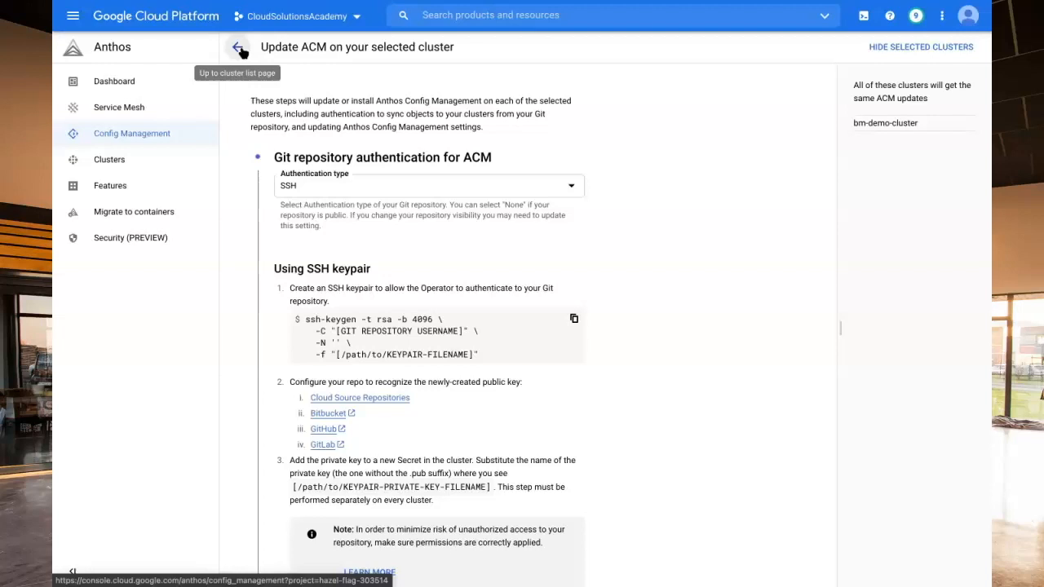
{"action": "scroll", "scroll_direction": "down", "scroll_amount": 3}
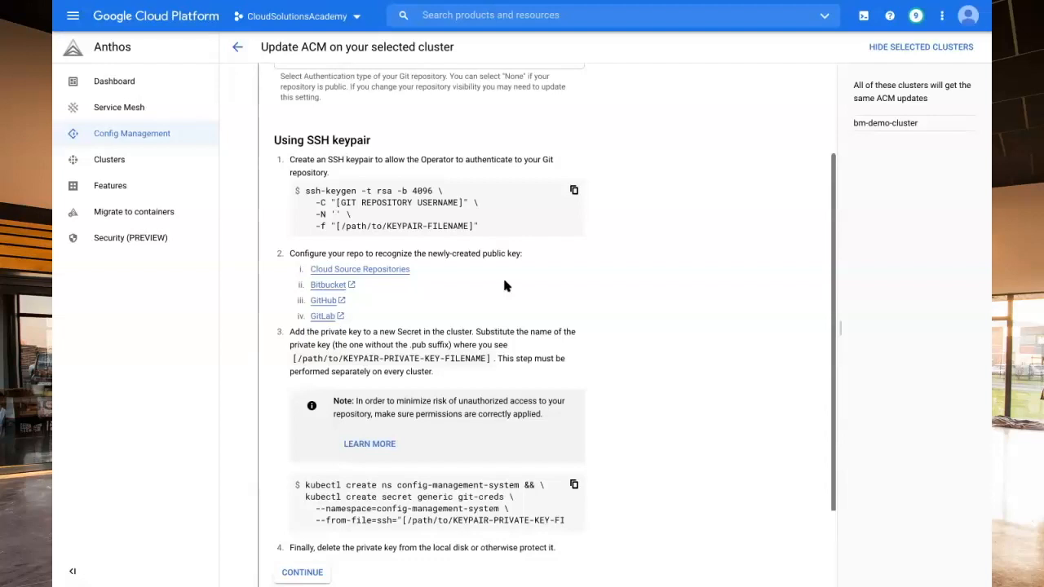
{"action": "scroll", "scroll_direction": "down", "scroll_amount": 3}
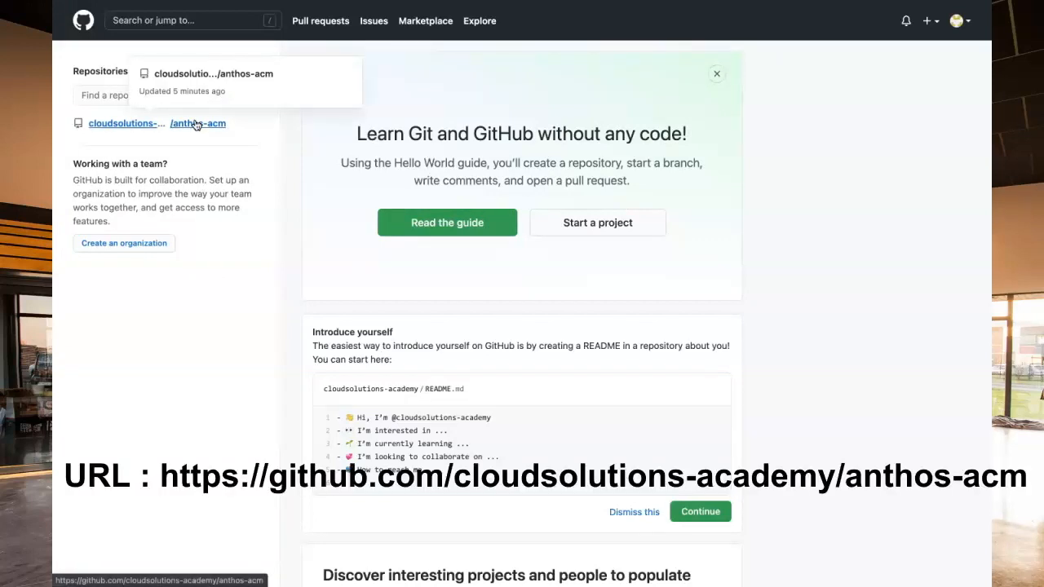
Open the anthos-acm repository from the GitHub dashboard's Repositories list.
{"action": "left_click", "coordinate": [197, 123]}
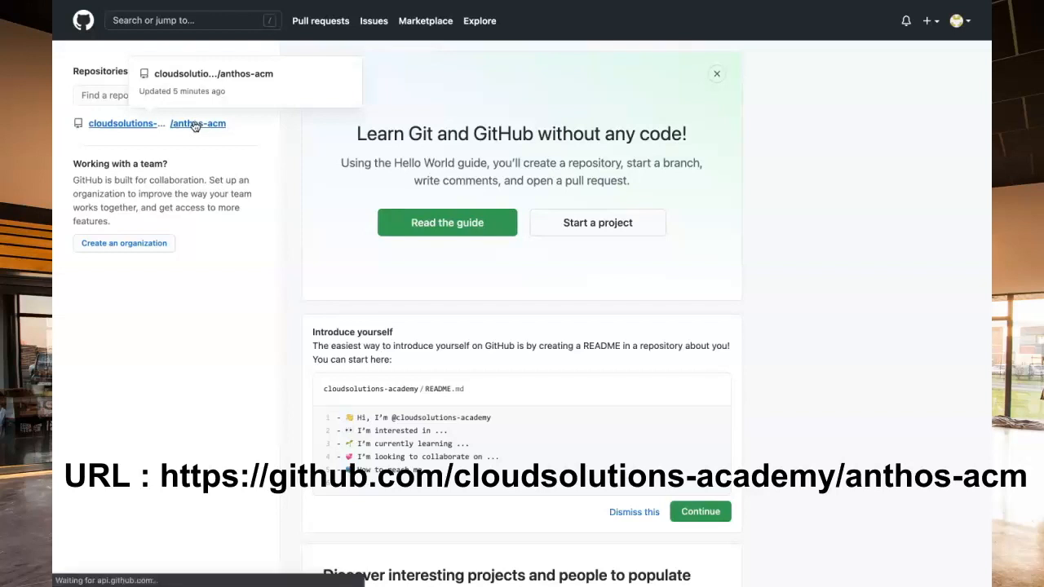
{"action": "left_click", "coordinate": [197, 123]}
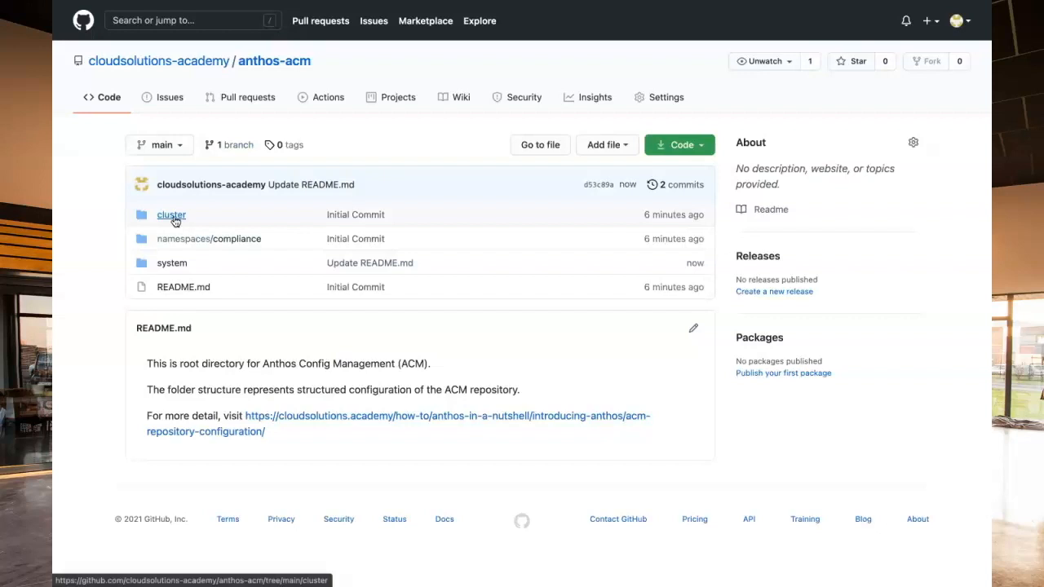
View cluster/security-policy.yaml, the non-privileged-policy PodSecurityPolicy.
{"action": "left_click", "coordinate": [171, 215]}
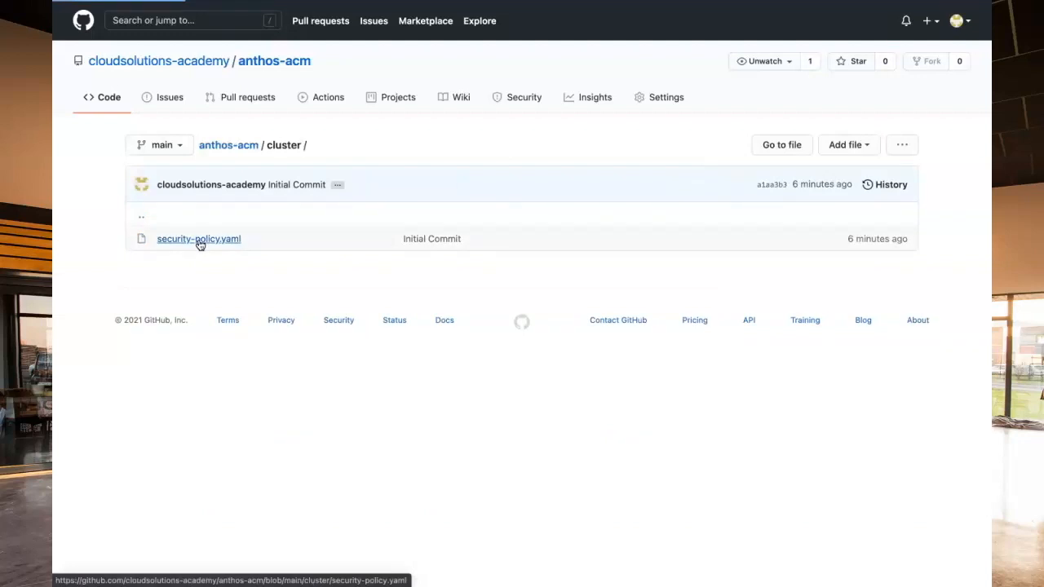
{"action": "left_click", "coordinate": [198, 238]}
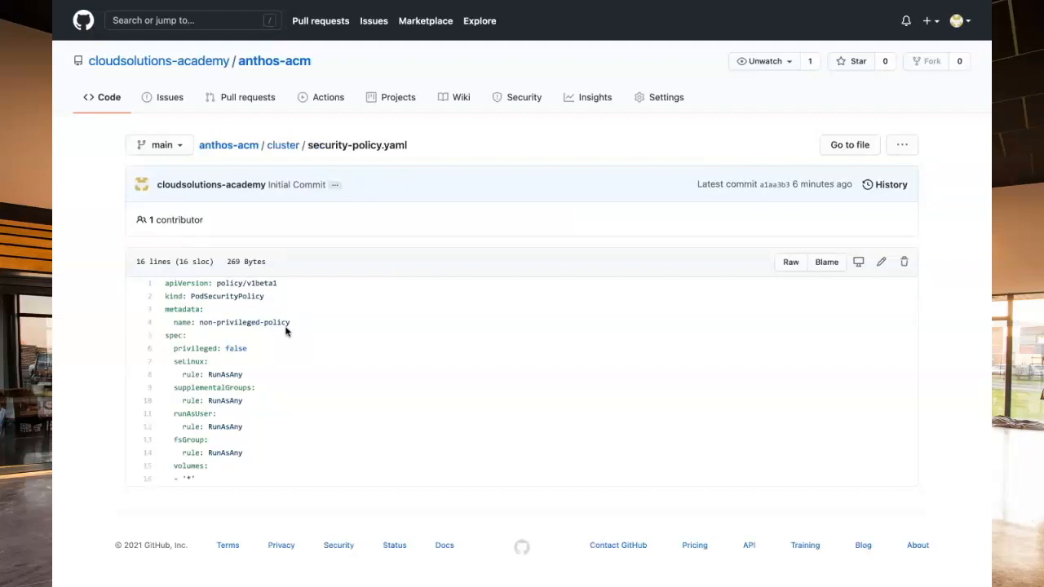
{"action": "mouse_move", "coordinate": [285, 201]}
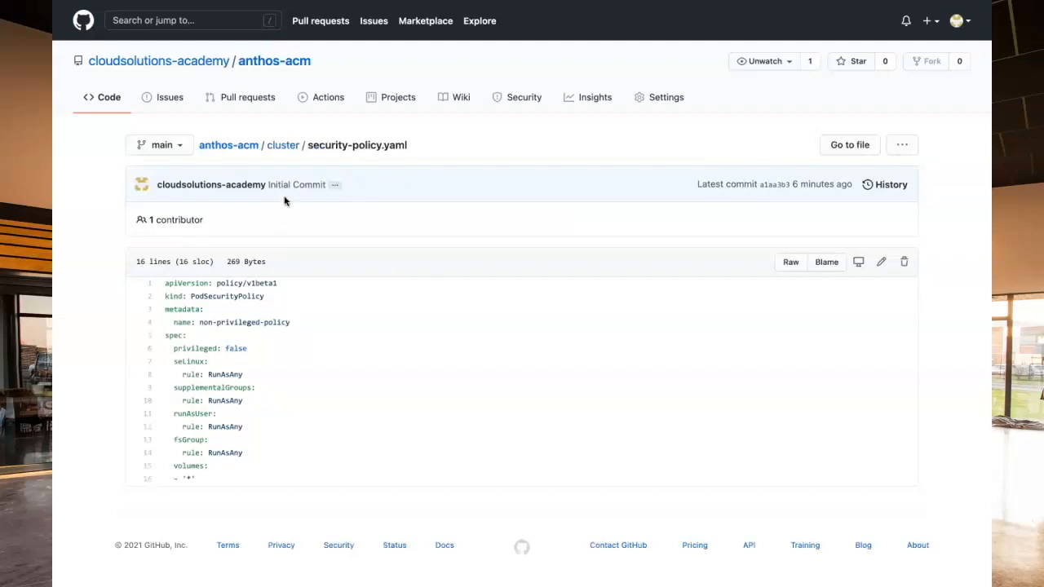
{"action": "mouse_move", "coordinate": [257, 159]}
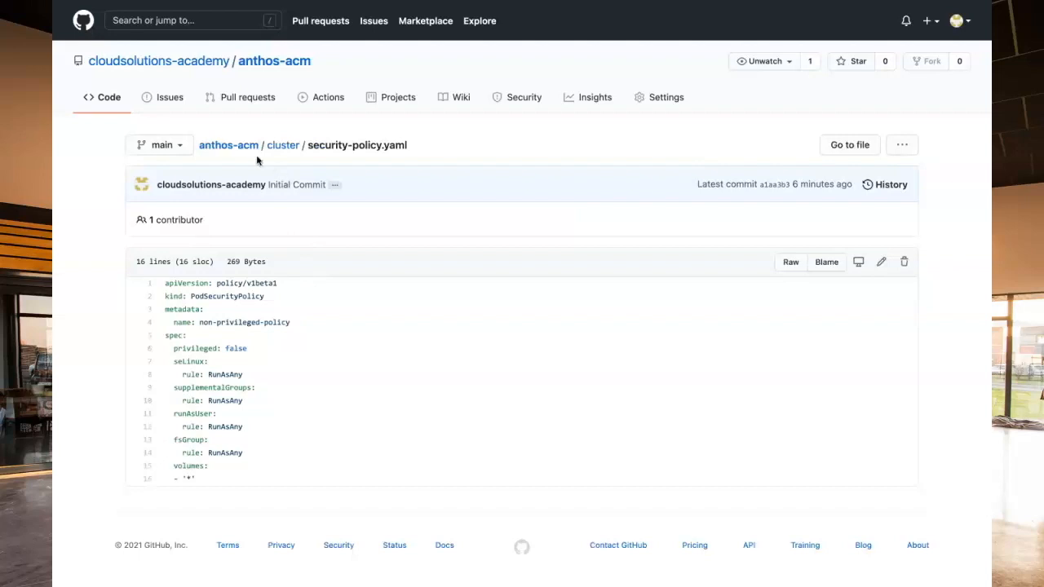
{"action": "left_click", "coordinate": [229, 144]}
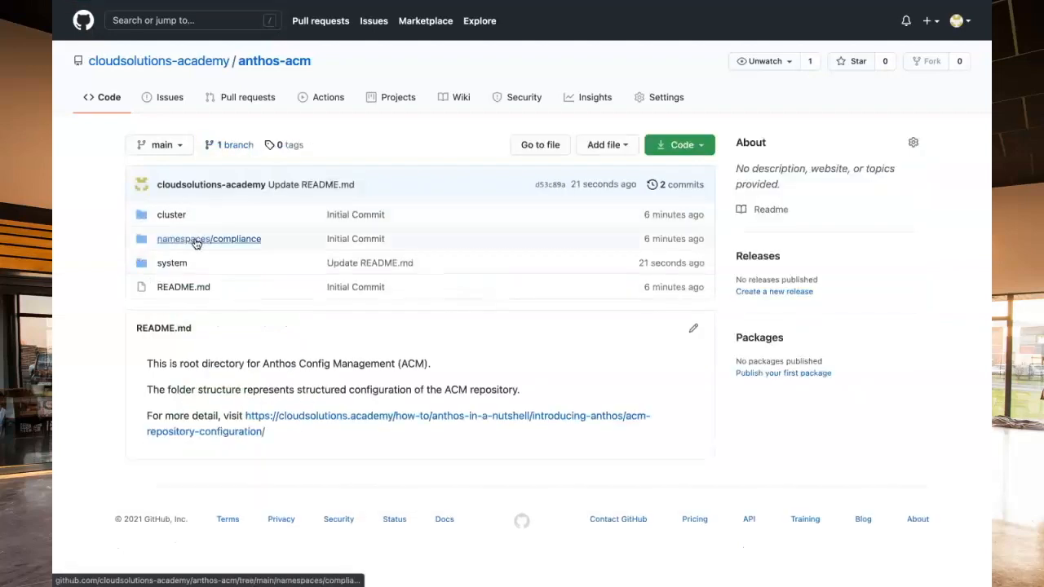
{"action": "left_click", "coordinate": [208, 238]}
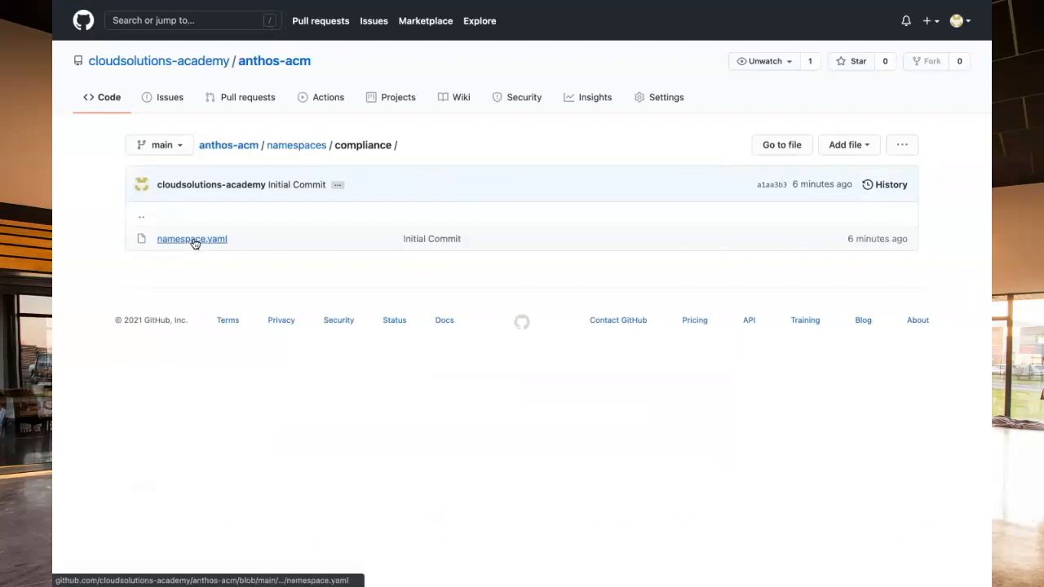
{"action": "left_click", "coordinate": [191, 238]}
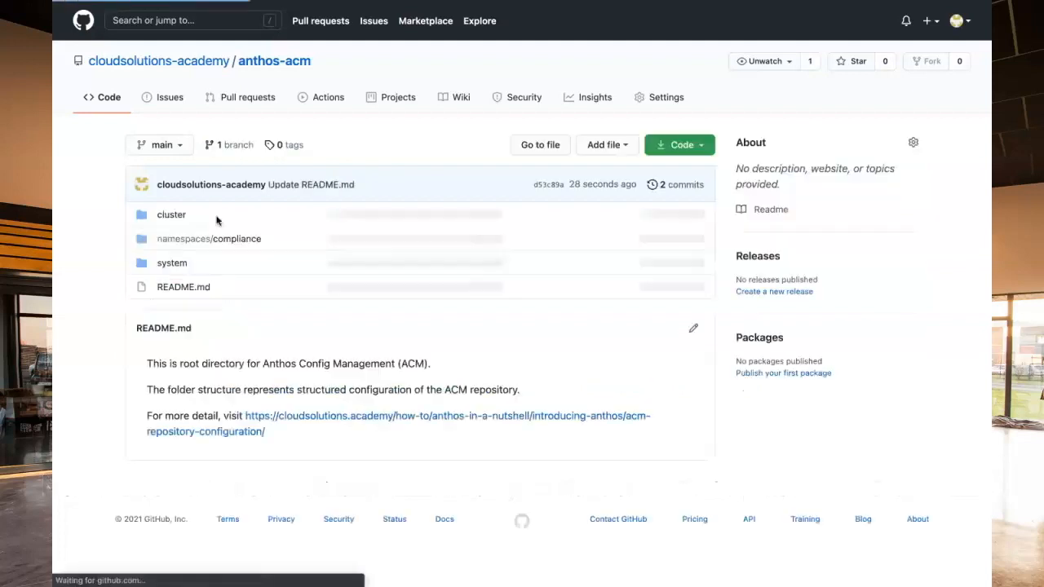
View system/repo.yaml in anthos-acm, then return to the repository root.
{"action": "left_click", "coordinate": [171, 263]}
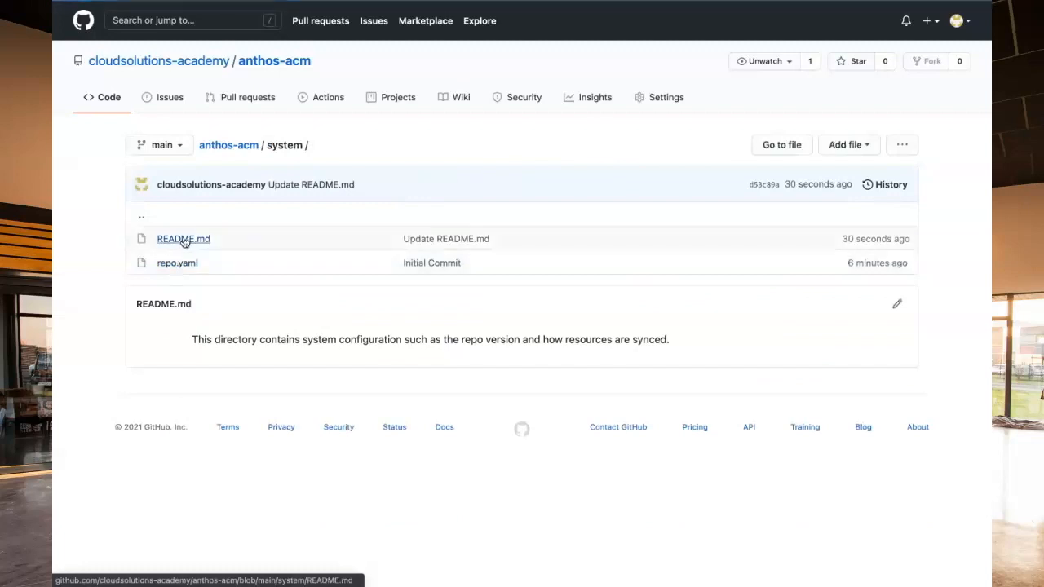
{"action": "left_click", "coordinate": [177, 263]}
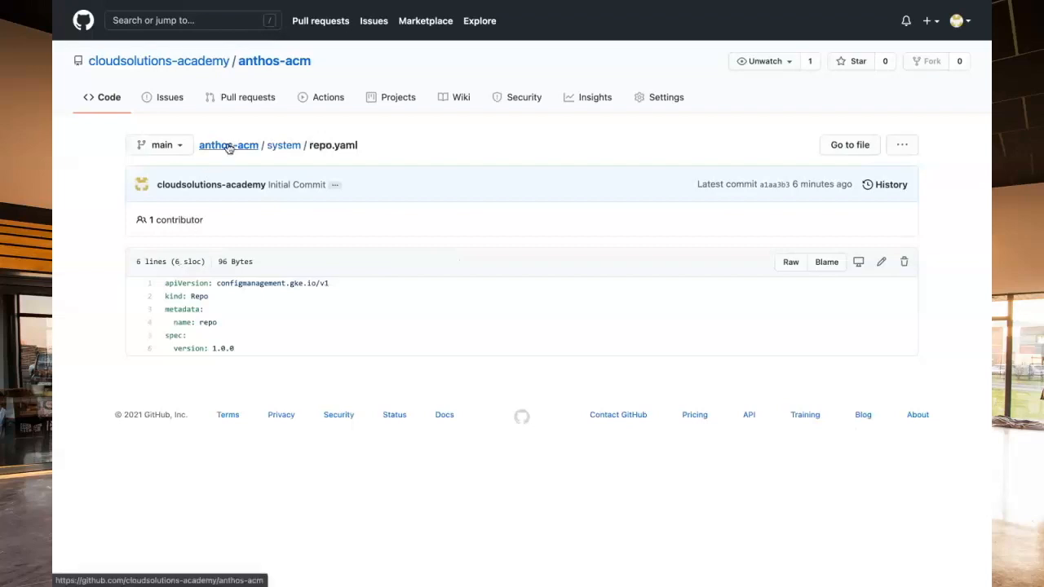
{"action": "left_click", "coordinate": [229, 145]}
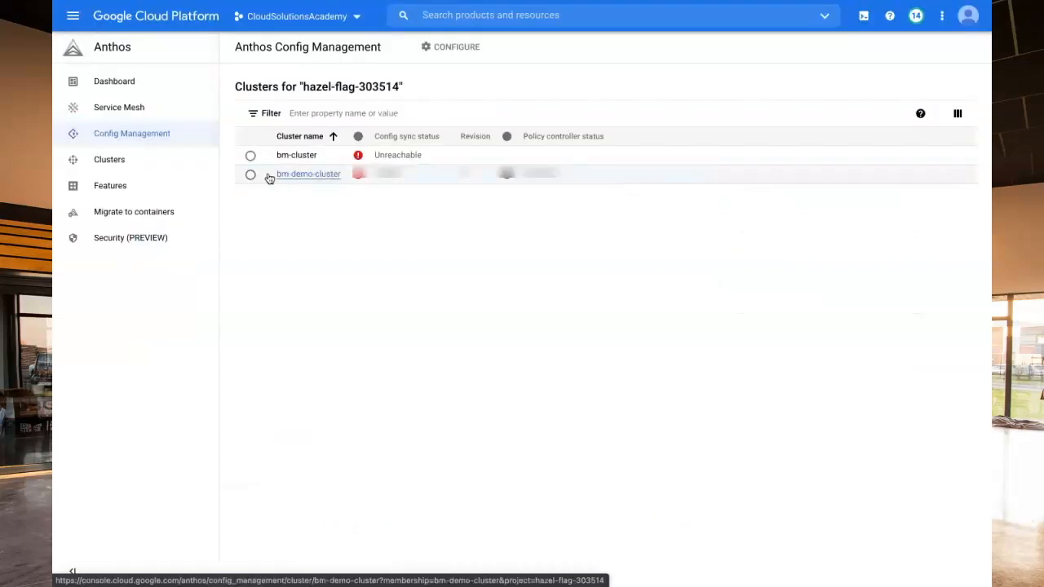
Update ACM on bm-demo-cluster with repository authentication type None and continue to settings.
{"action": "left_click", "coordinate": [251, 174]}
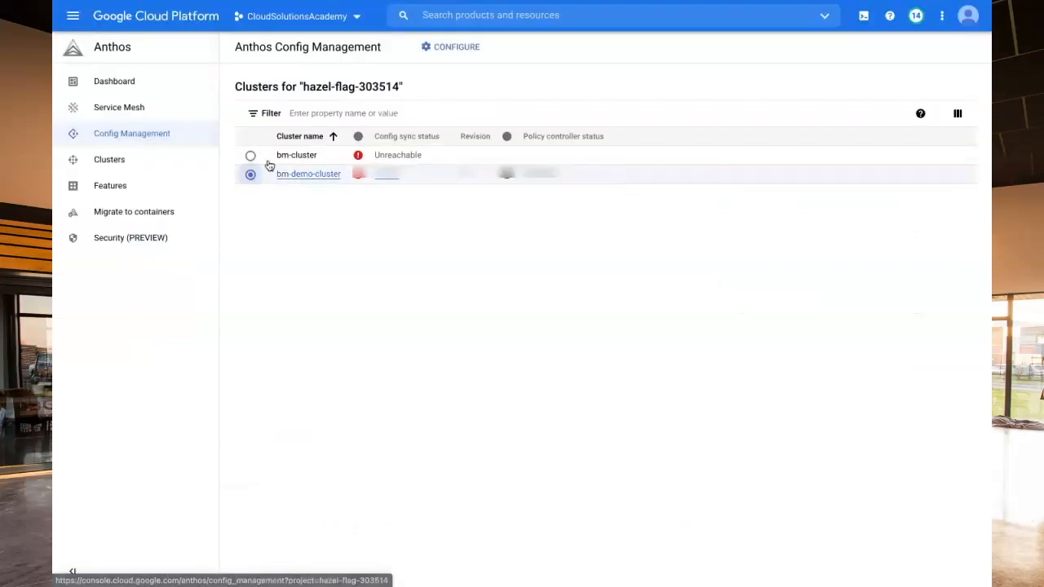
{"action": "left_click", "coordinate": [451, 46]}
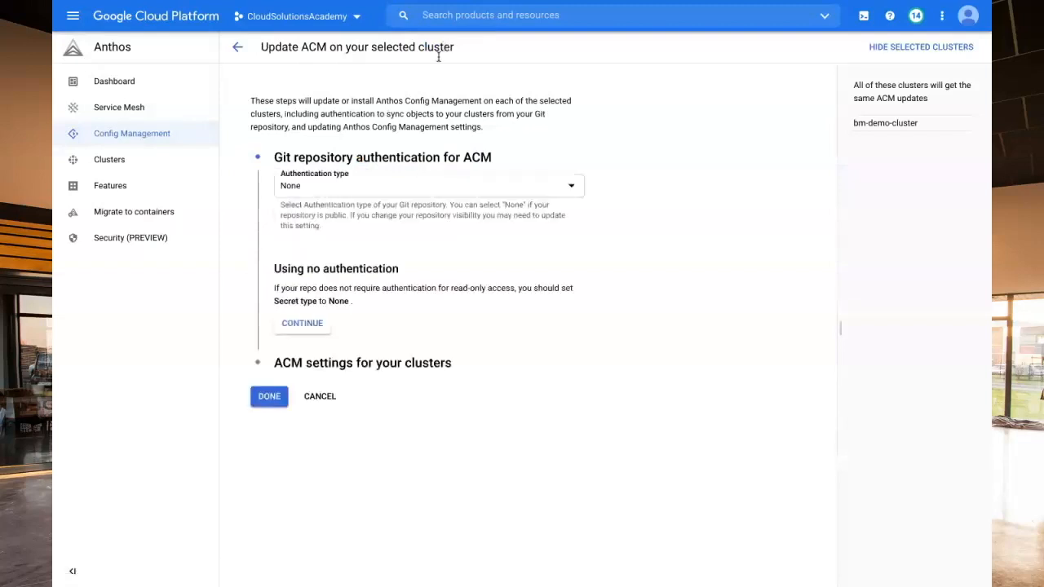
{"action": "left_click", "coordinate": [424, 185]}
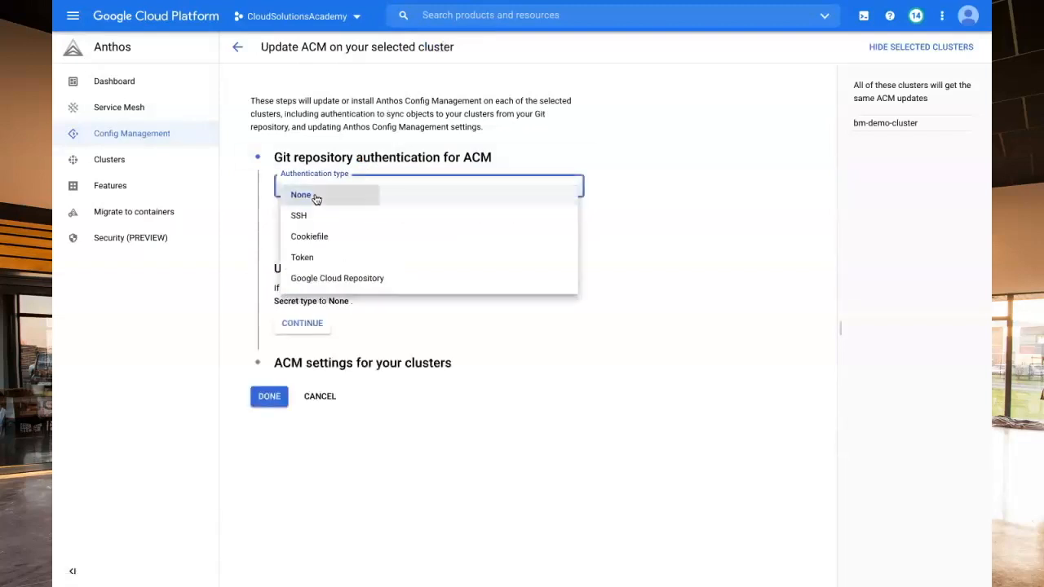
{"action": "left_click", "coordinate": [301, 195]}
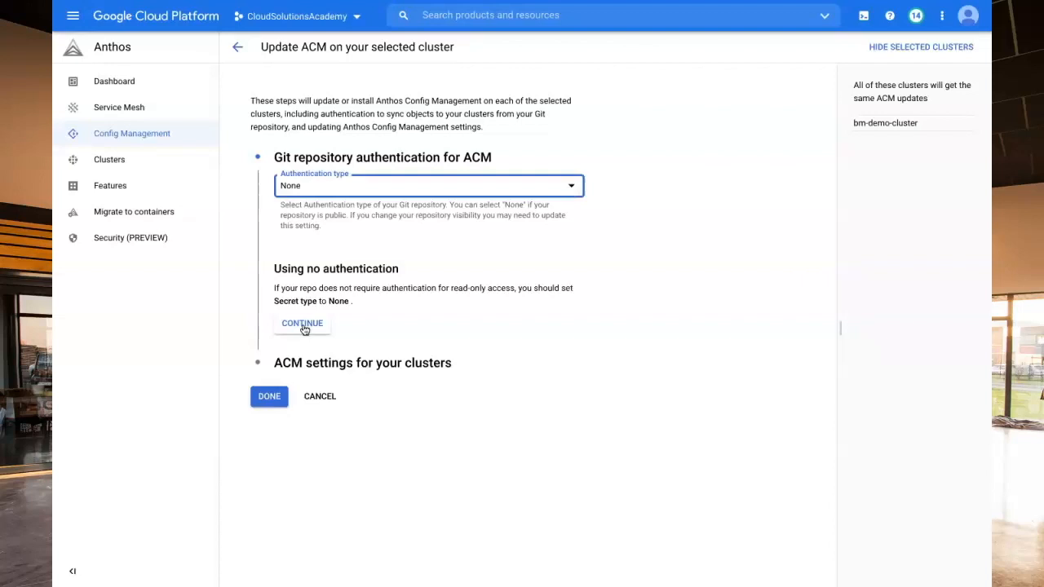
{"action": "left_click", "coordinate": [302, 323]}
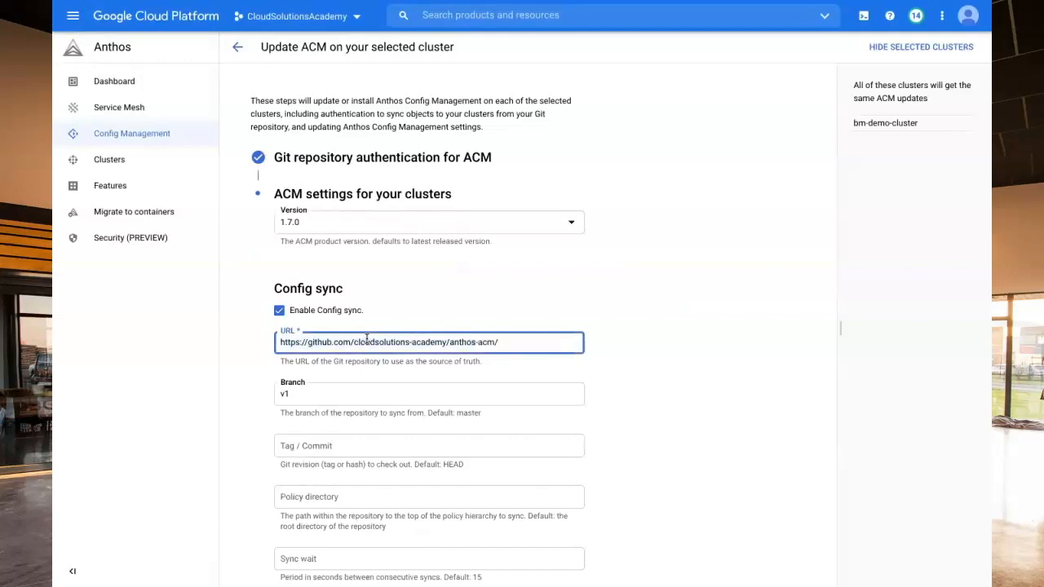
Switch bm-demo-cluster's Config Sync branch from v1 to main and apply the ACM update.
{"action": "left_click", "coordinate": [430, 394]}
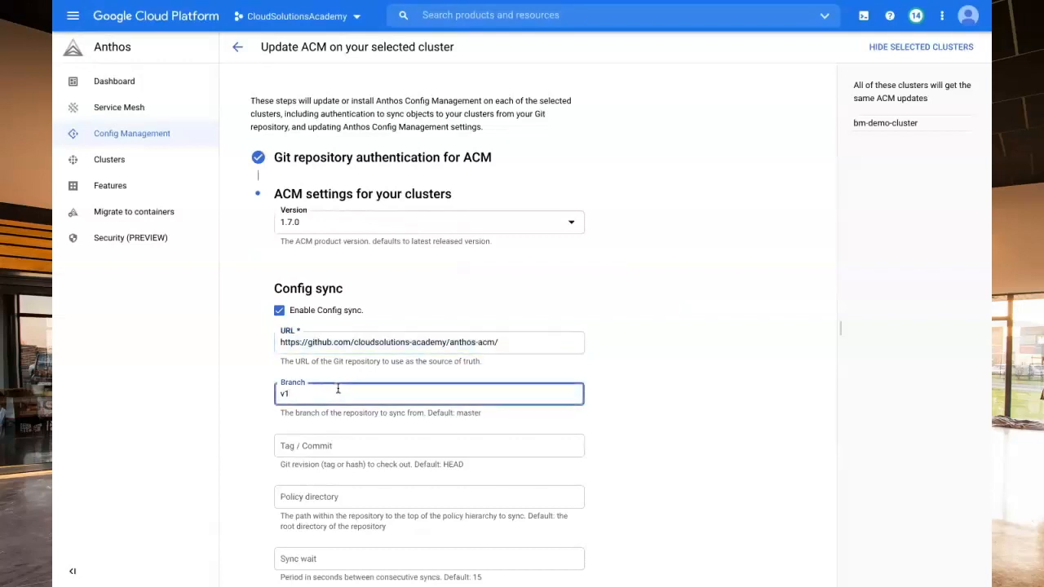
{"action": "type", "text": "main"}
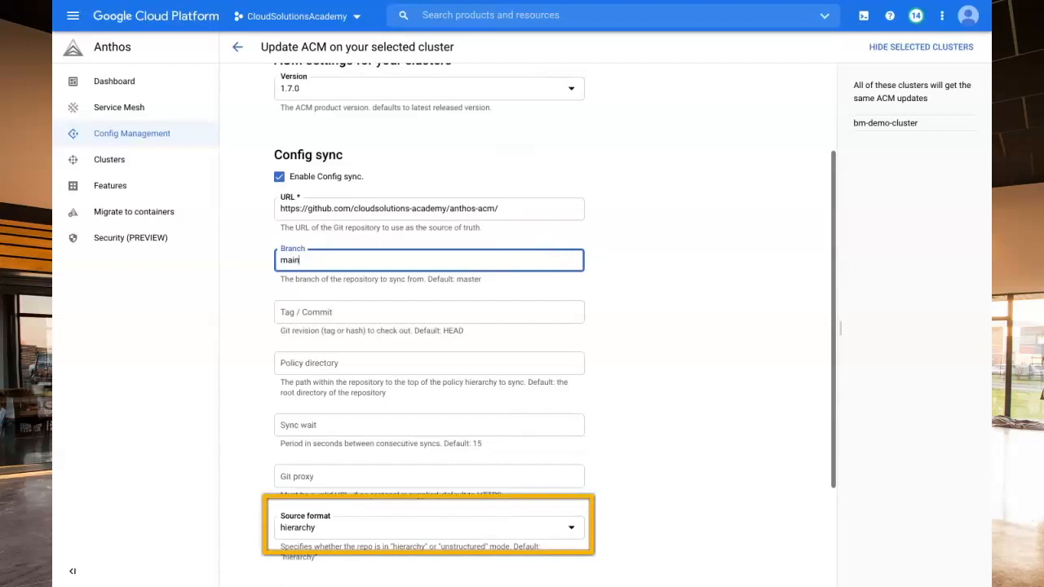
{"action": "scroll", "scroll_direction": "down", "scroll_amount": 3}
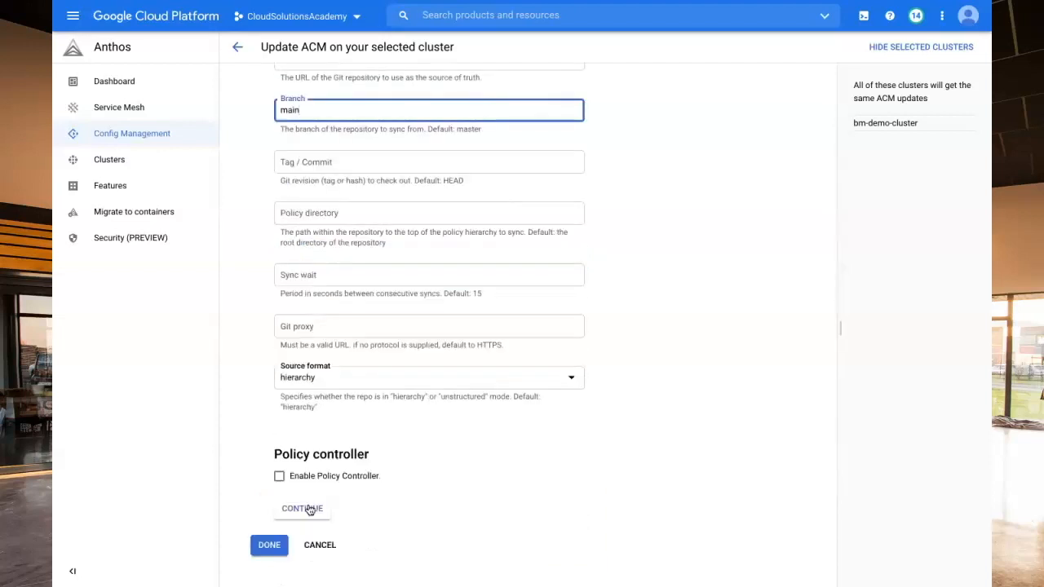
{"action": "left_click", "coordinate": [302, 508]}
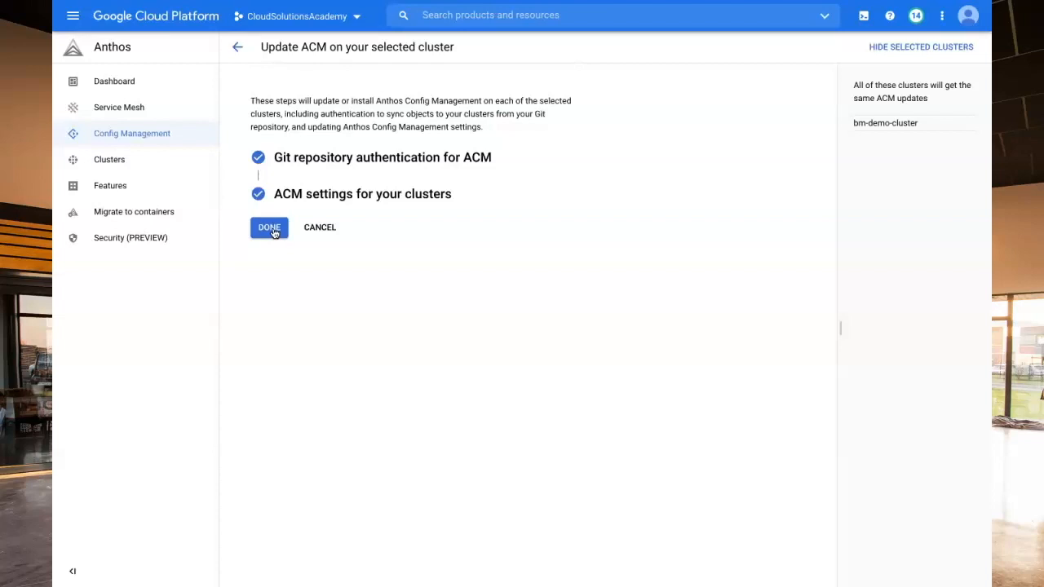
{"action": "left_click", "coordinate": [269, 226]}
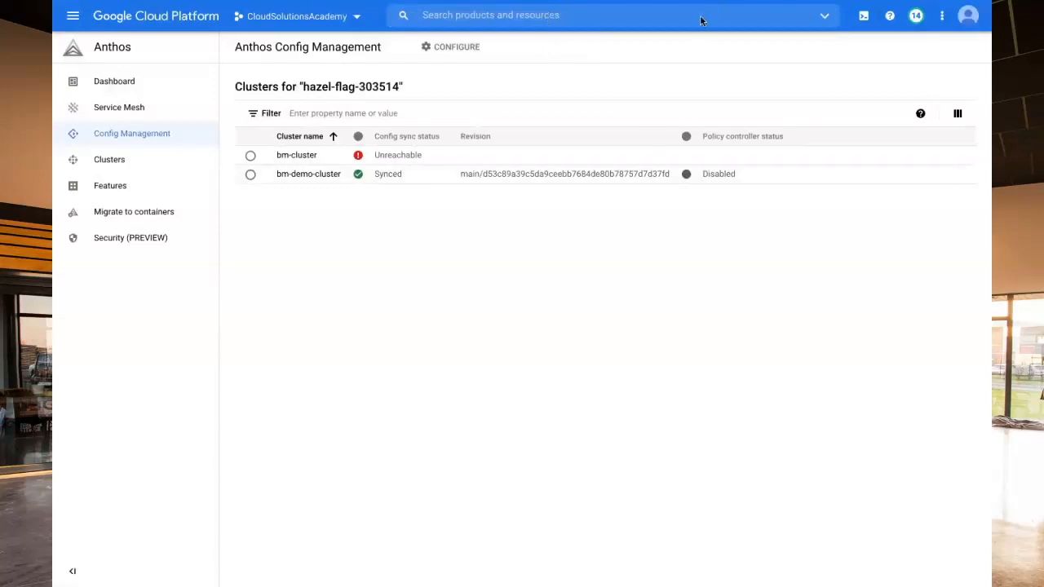
{"action": "mouse_move", "coordinate": [429, 174]}
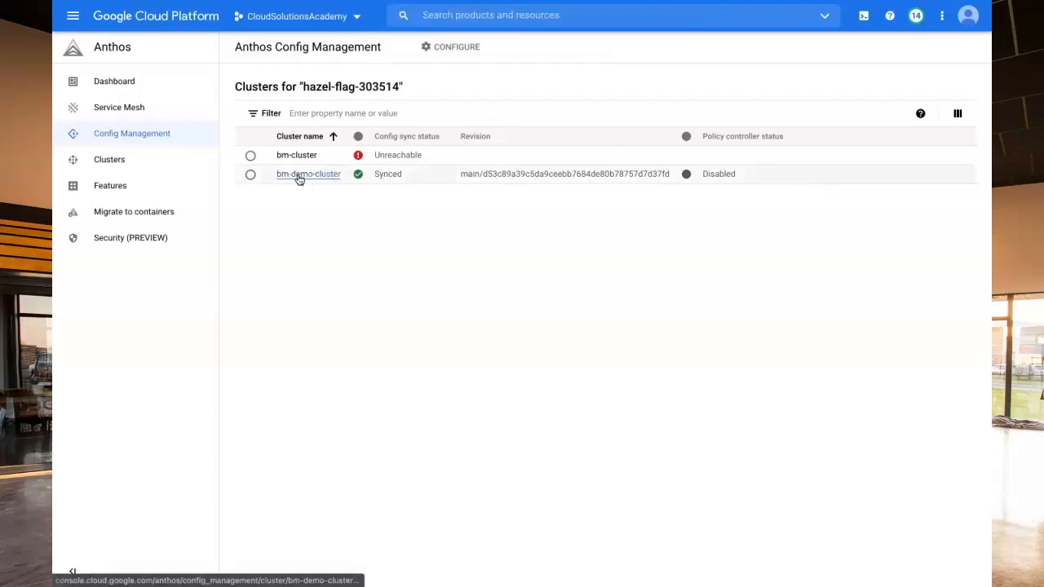
Open bm-demo-cluster's Config Management details showing ACM 1.7.0 synced to anthos-acm.
{"action": "left_click", "coordinate": [309, 174]}
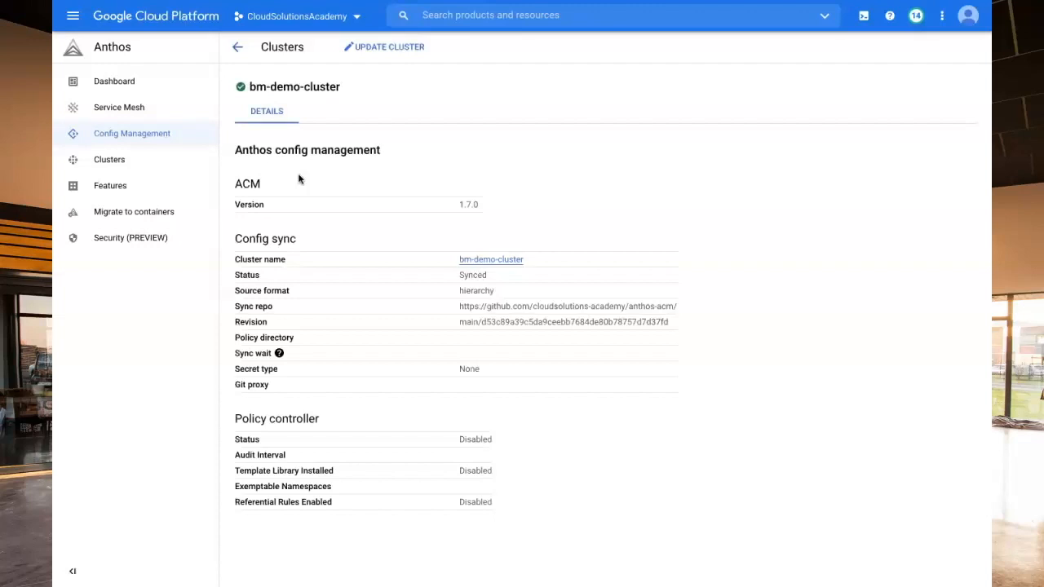
{"action": "mouse_move", "coordinate": [257, 85]}
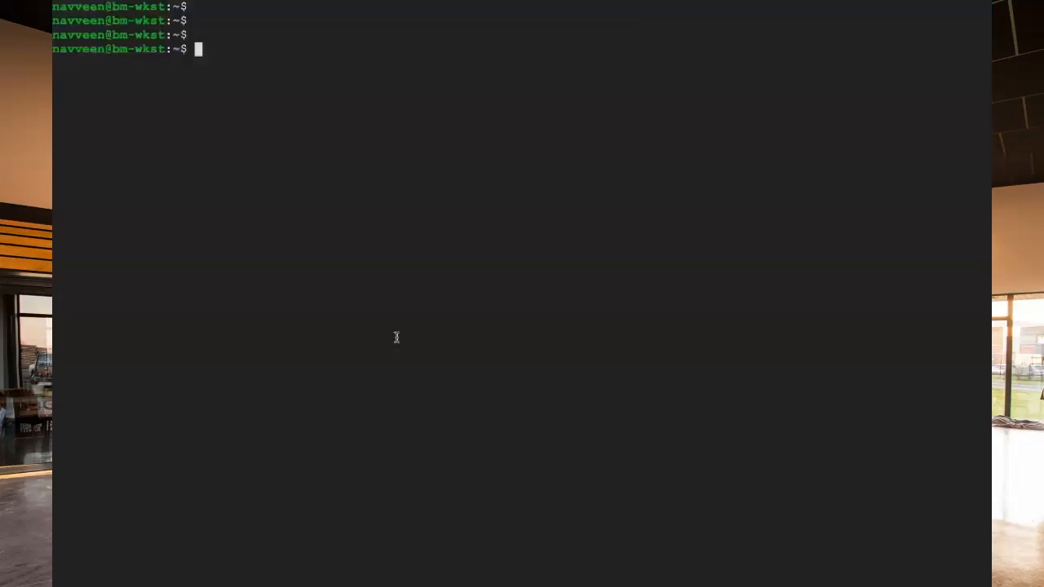
Show git-sync reconciler logs with kubectl logs -n config-management-system -l app=reconciler -c git-sync.
{"action": "type", "text": "kubectl logs -n config-management-system -l app=reconciler -c git-sync"}
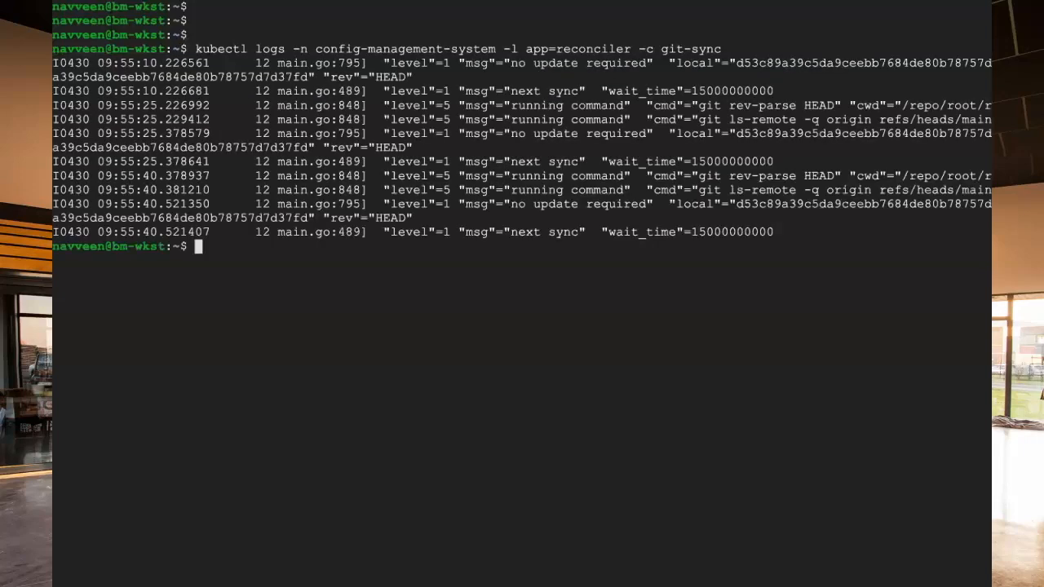
{"action": "mouse_move", "coordinate": [573, 254]}
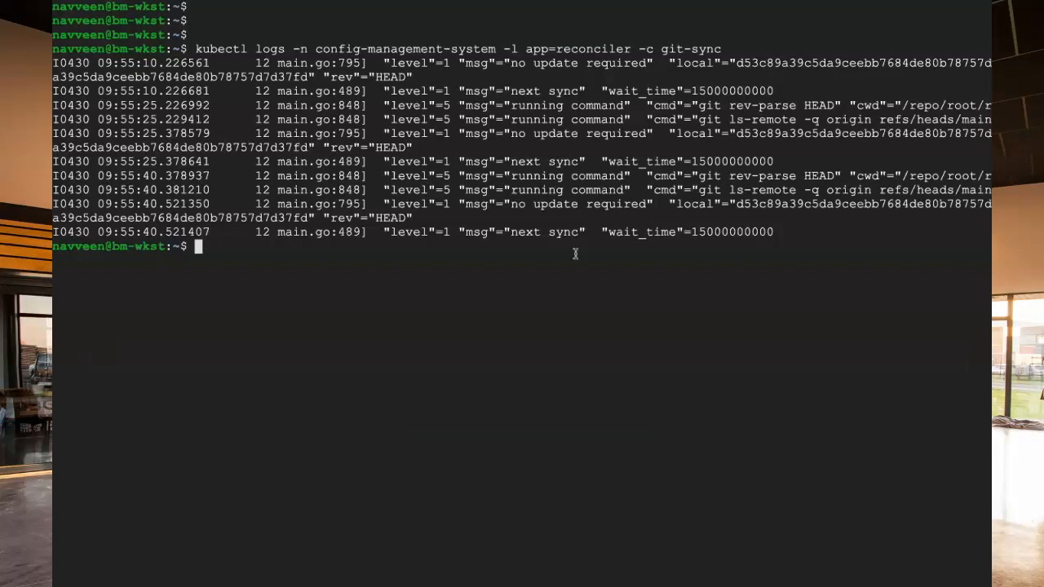
Run nomos status, list configmanagement-managed namespaces, and start deleting the compliance namespace.
{"action": "type", "text": "./n"}
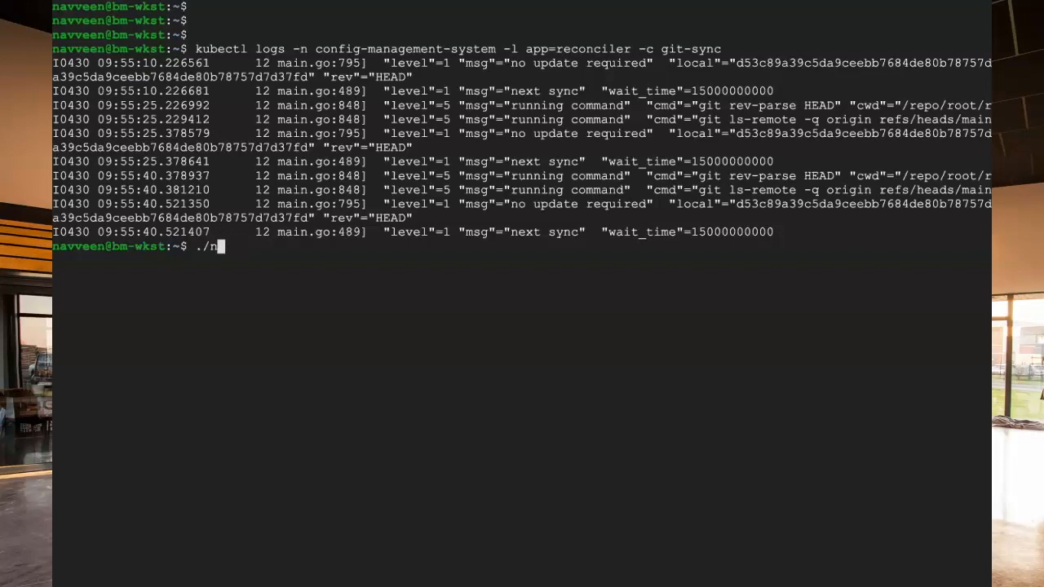
{"action": "type", "text": "omos status"}
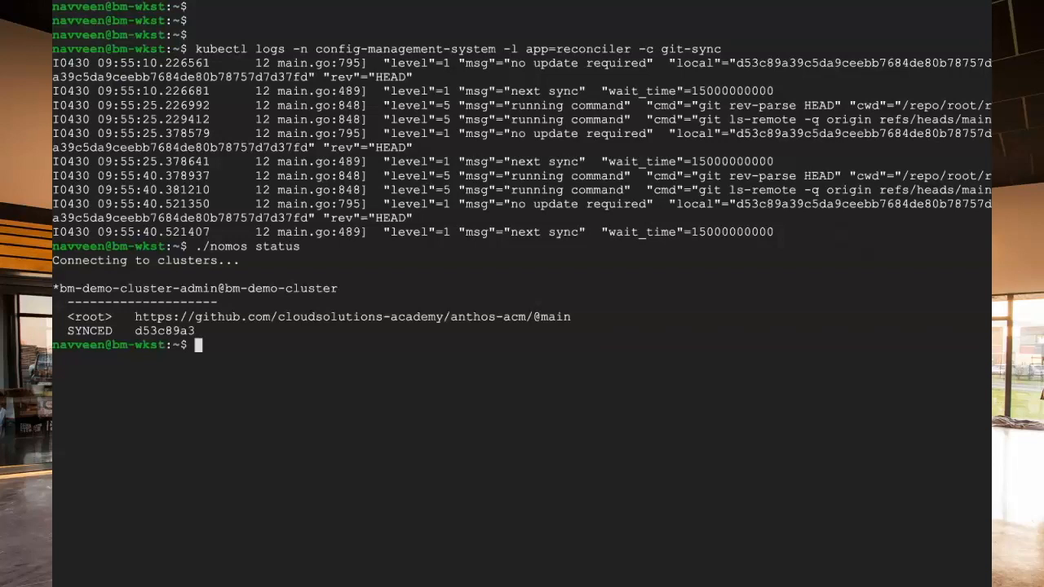
{"action": "type", "text": "kubectl get ns -l app.kubernetes.io/managed-by=configmanagement.gke.io"}
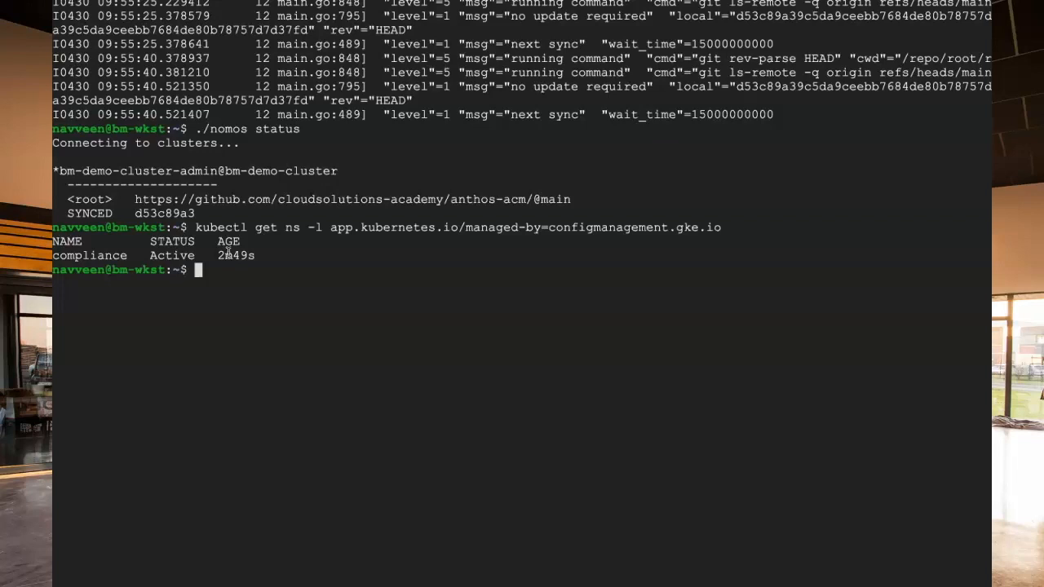
{"action": "type", "text": "kubectl delete namespace"}
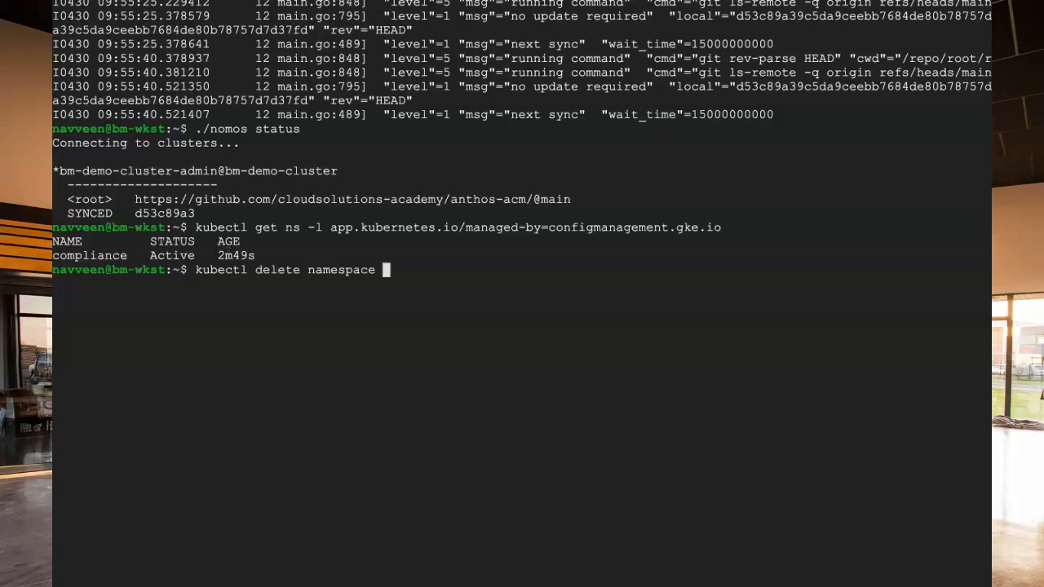
{"action": "double_click", "coordinate": [89, 255]}
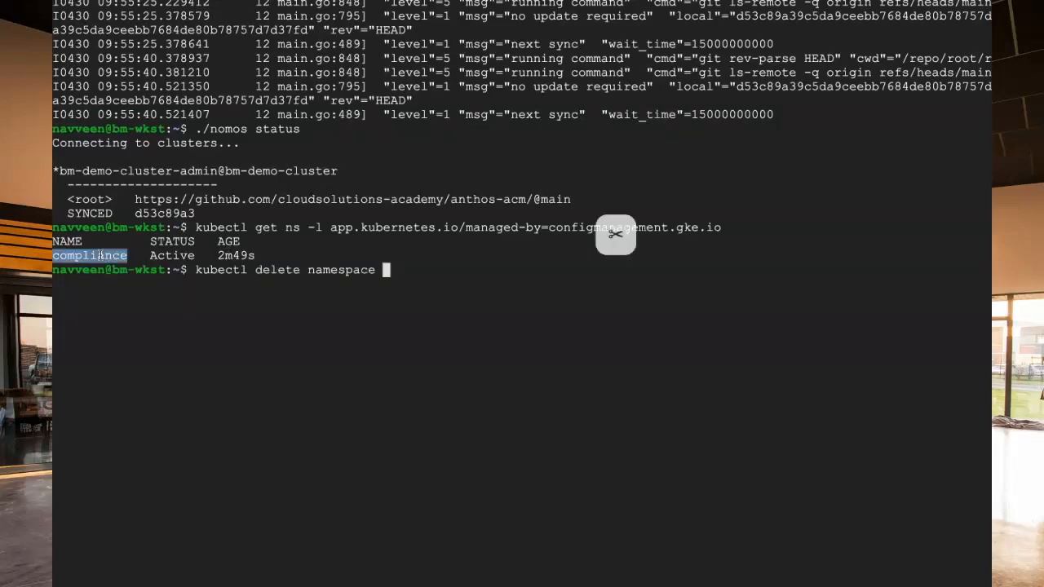